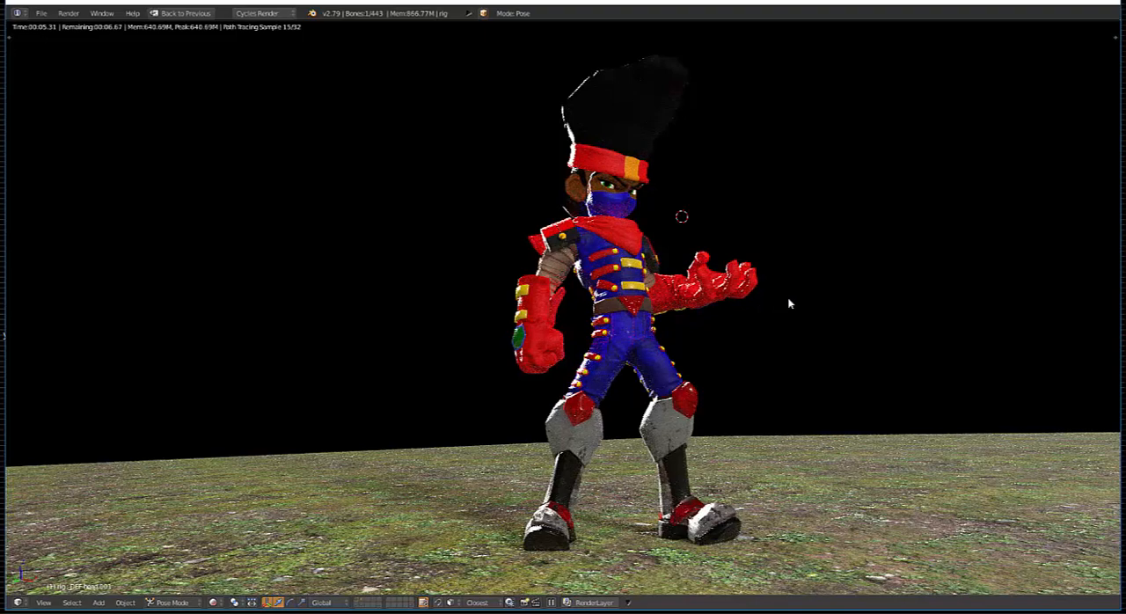
{"action": "mouse_move", "coordinate": [733, 335]}
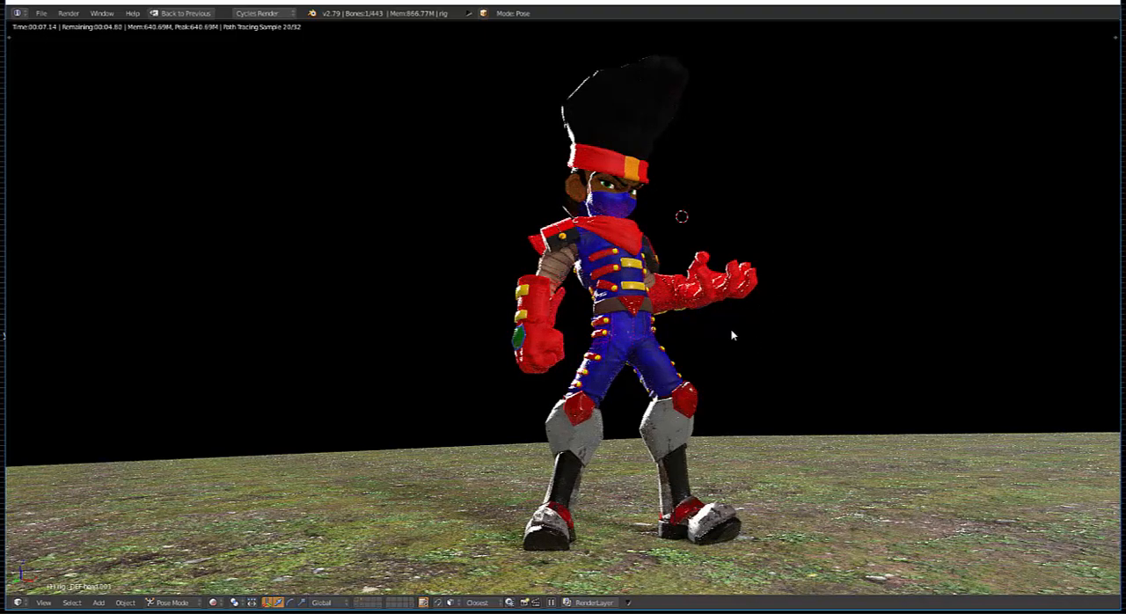
{"action": "mouse_move", "coordinate": [742, 255]}
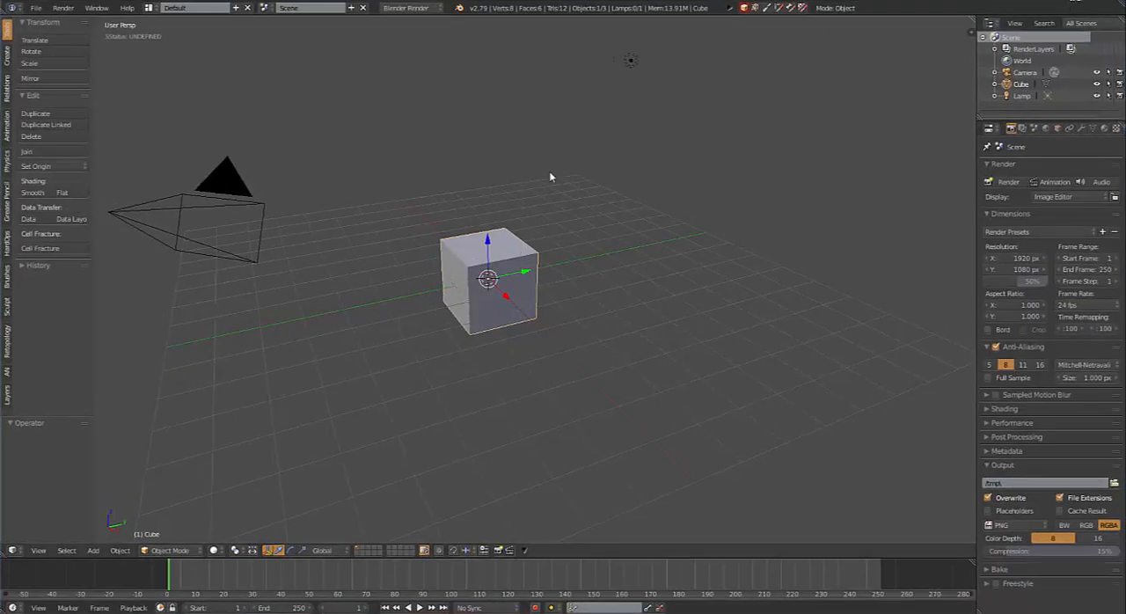
{"action": "mouse_move", "coordinate": [383, 314]}
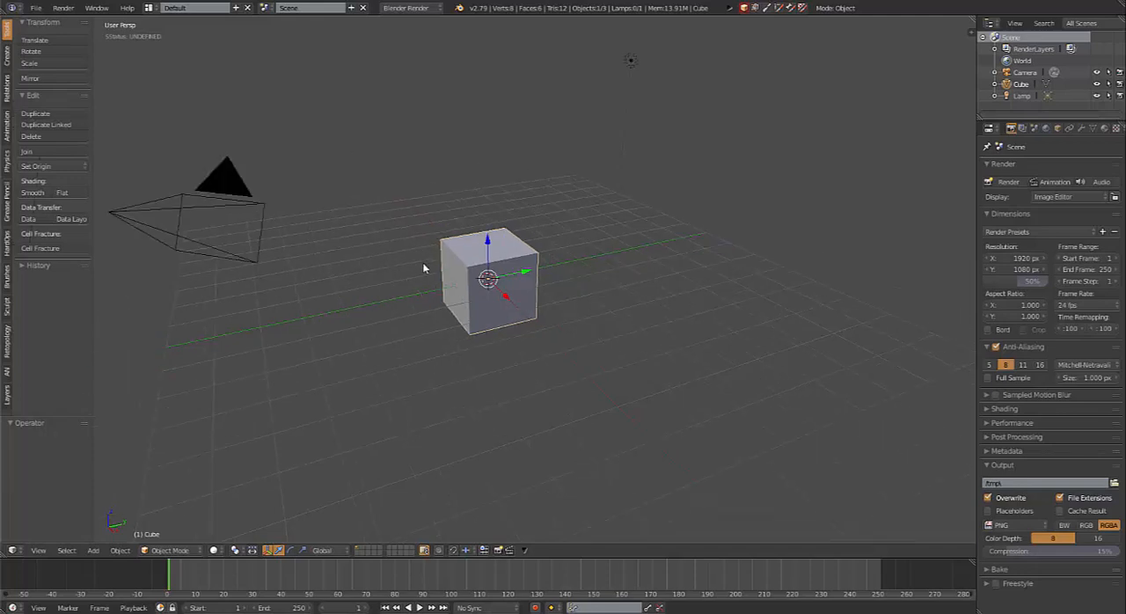
{"action": "mouse_move", "coordinate": [433, 205]}
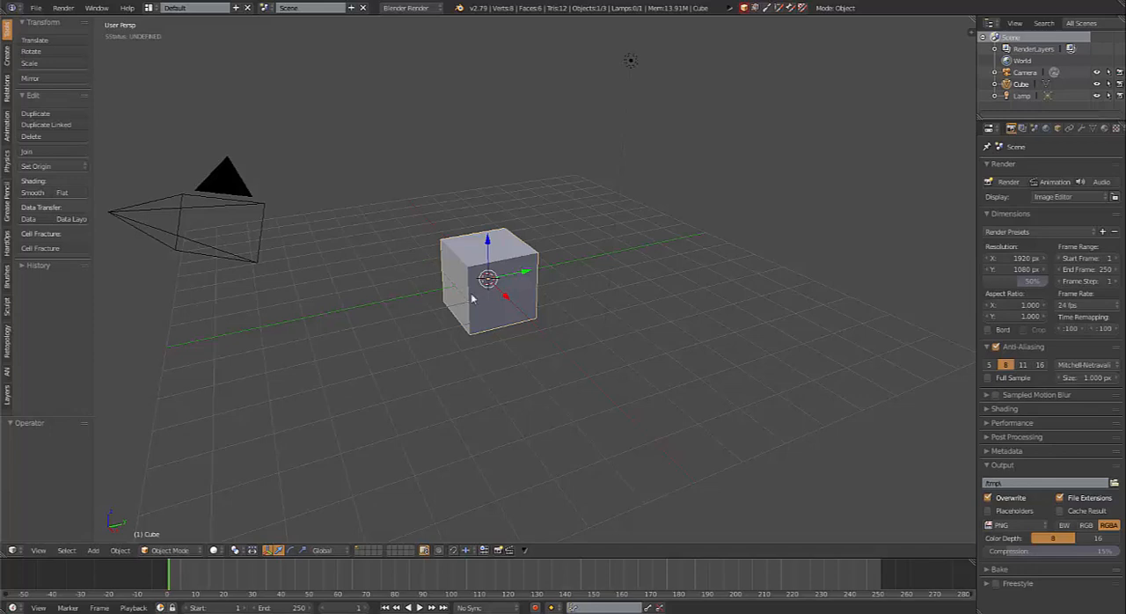
{"action": "mouse_move", "coordinate": [427, 239]}
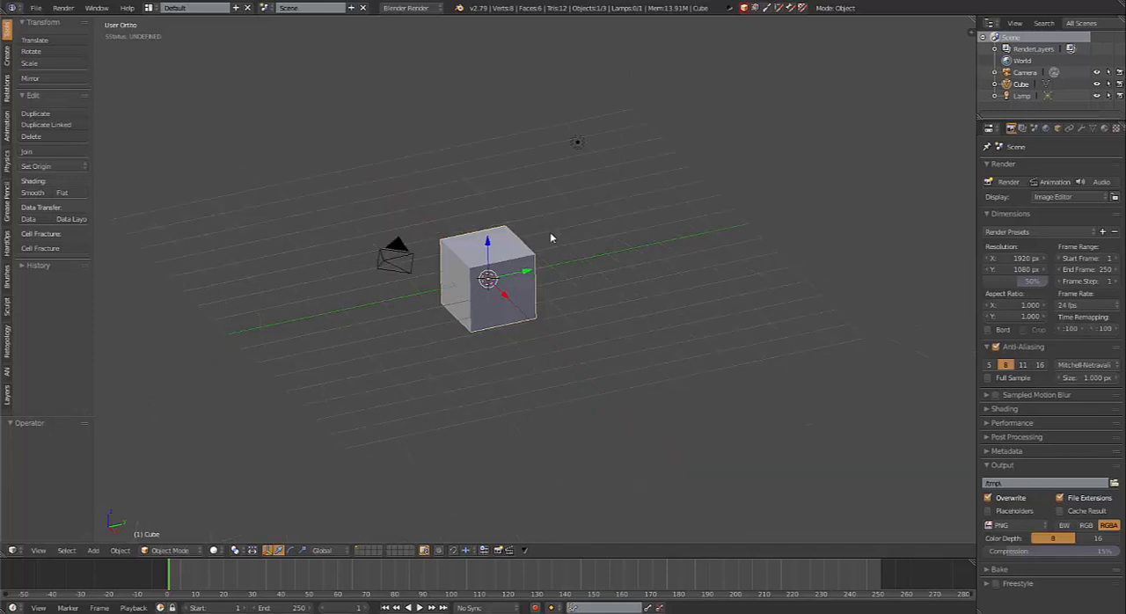
Switch the viewport to the front view of the default cube.
{"action": "key", "text": "KP_1"}
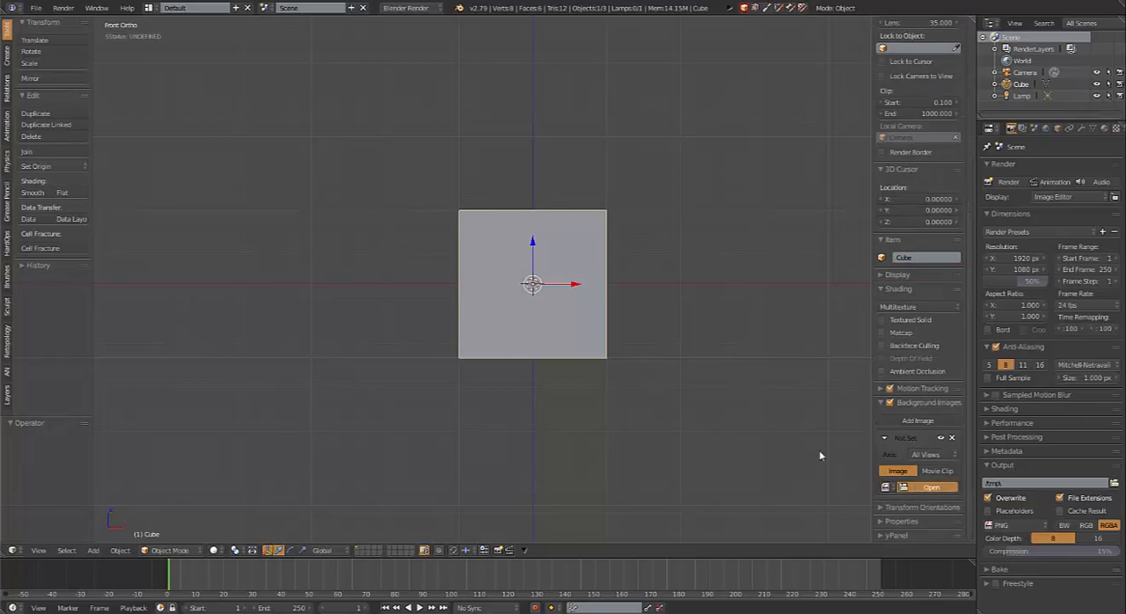
Browse to drive D and into the Blender work folder for the reference sheet.
{"action": "left_click", "coordinate": [931, 487]}
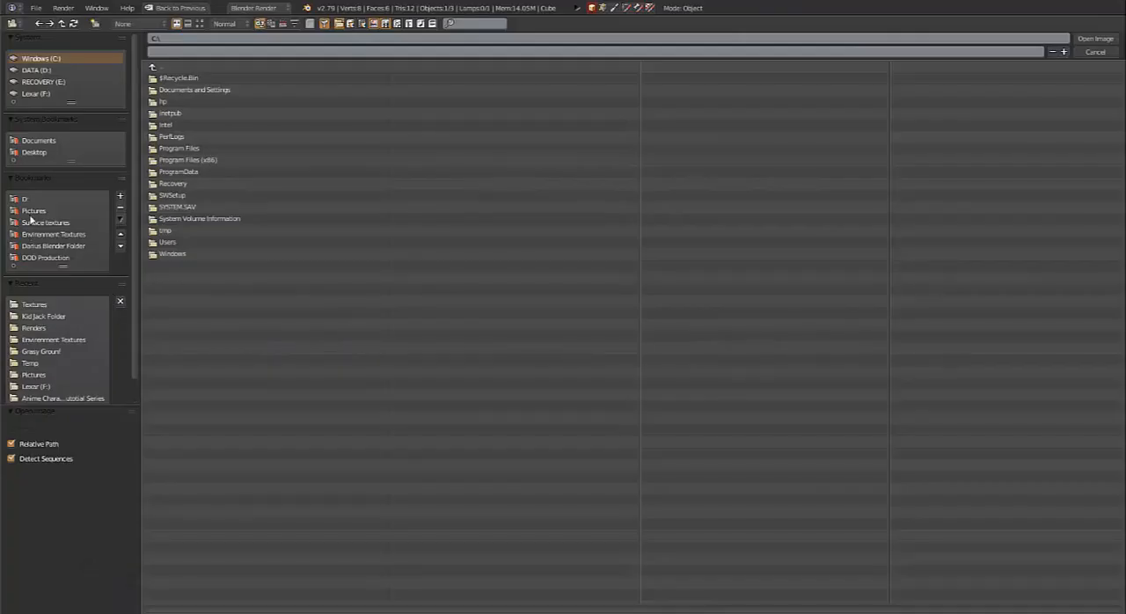
{"action": "left_click", "coordinate": [36, 70]}
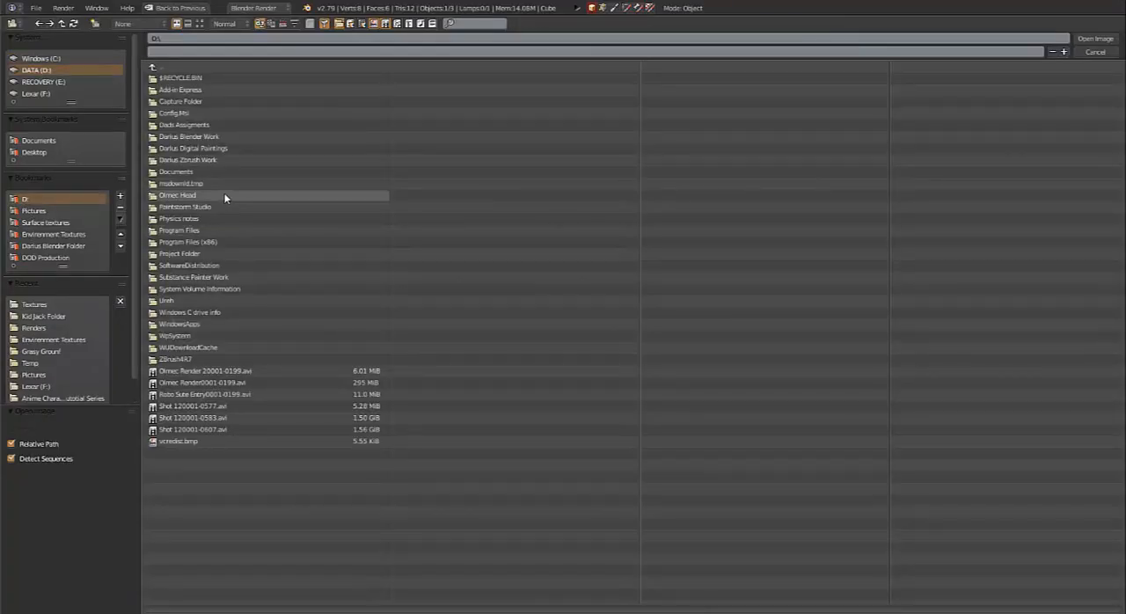
{"action": "mouse_move", "coordinate": [212, 172]}
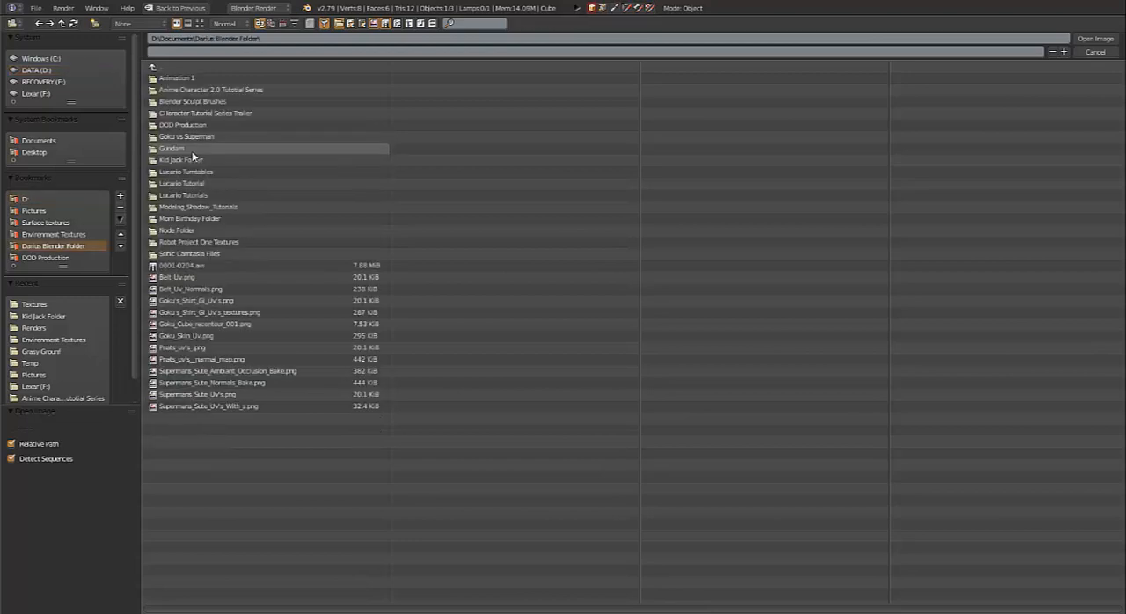
{"action": "double_click", "coordinate": [182, 159]}
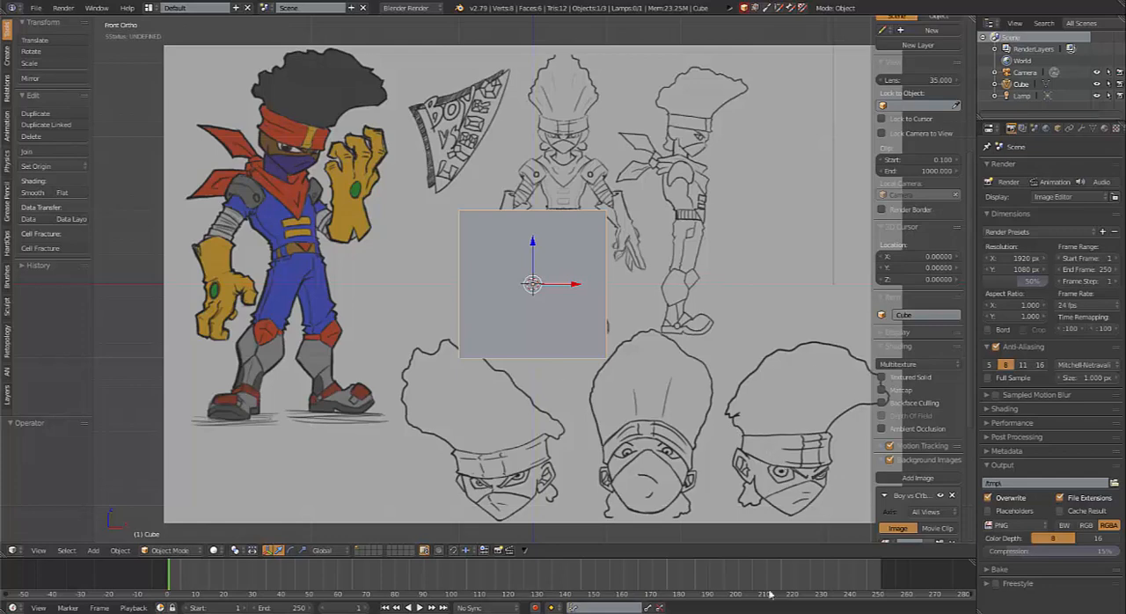
{"action": "mouse_move", "coordinate": [643, 497]}
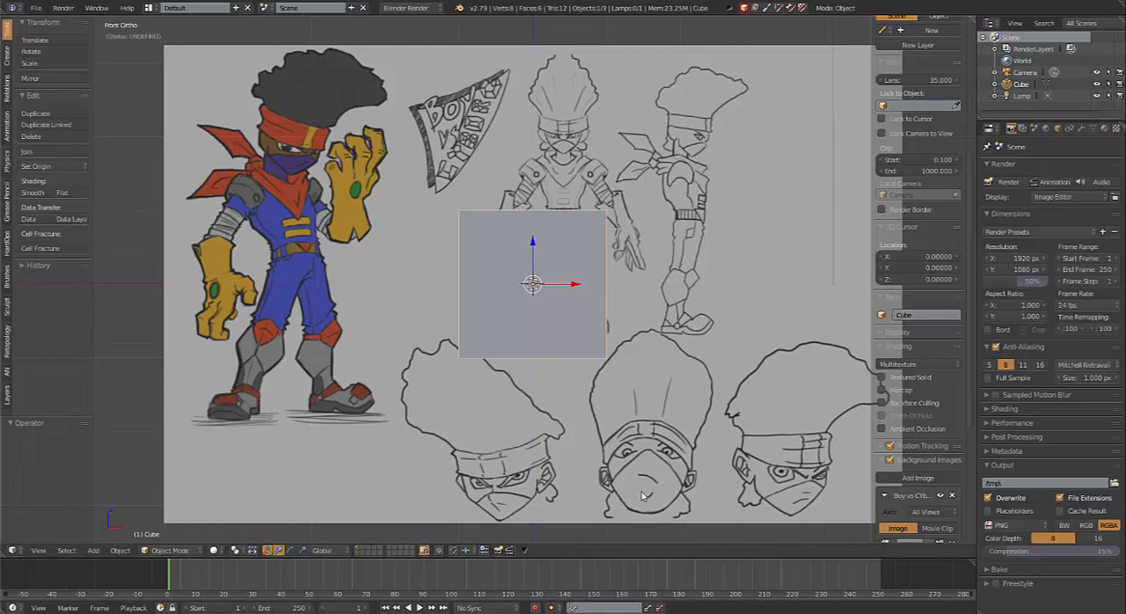
{"action": "mouse_move", "coordinate": [519, 261]}
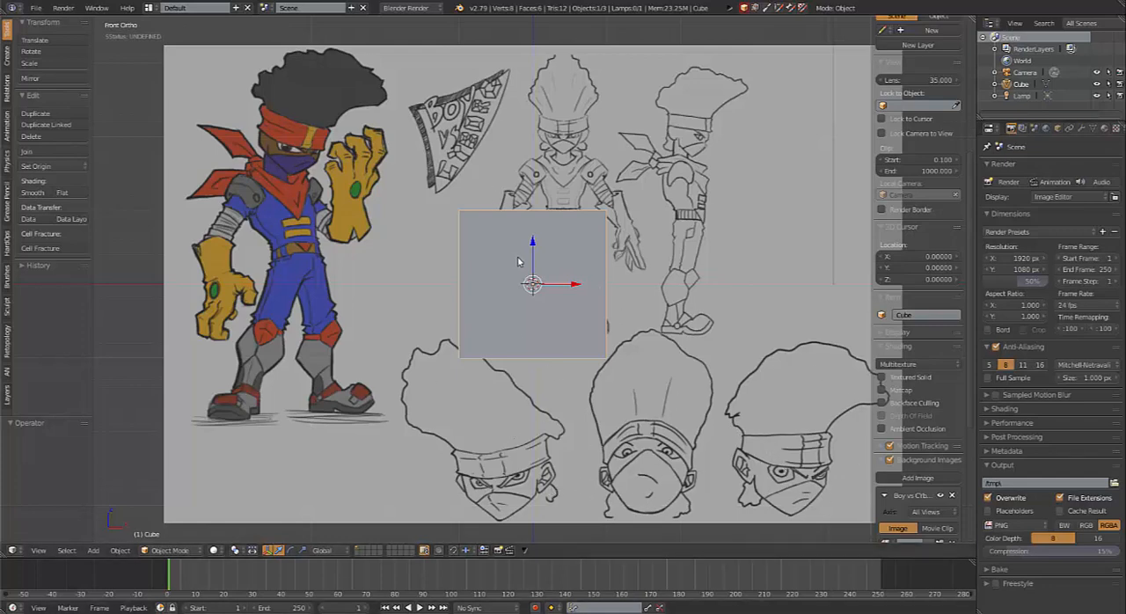
{"action": "mouse_move", "coordinate": [677, 193]}
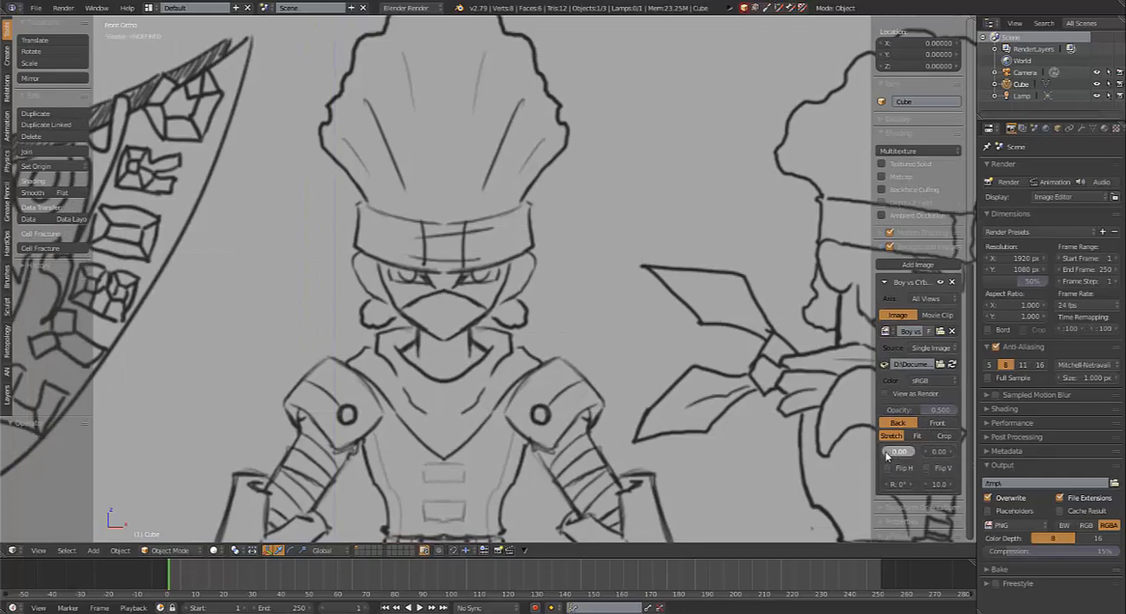
Offset the reference sheet to X -0.415 and draw it in front of the model.
{"action": "left_click_drag", "start_coordinate": [902, 452], "coordinate": [888, 451]}
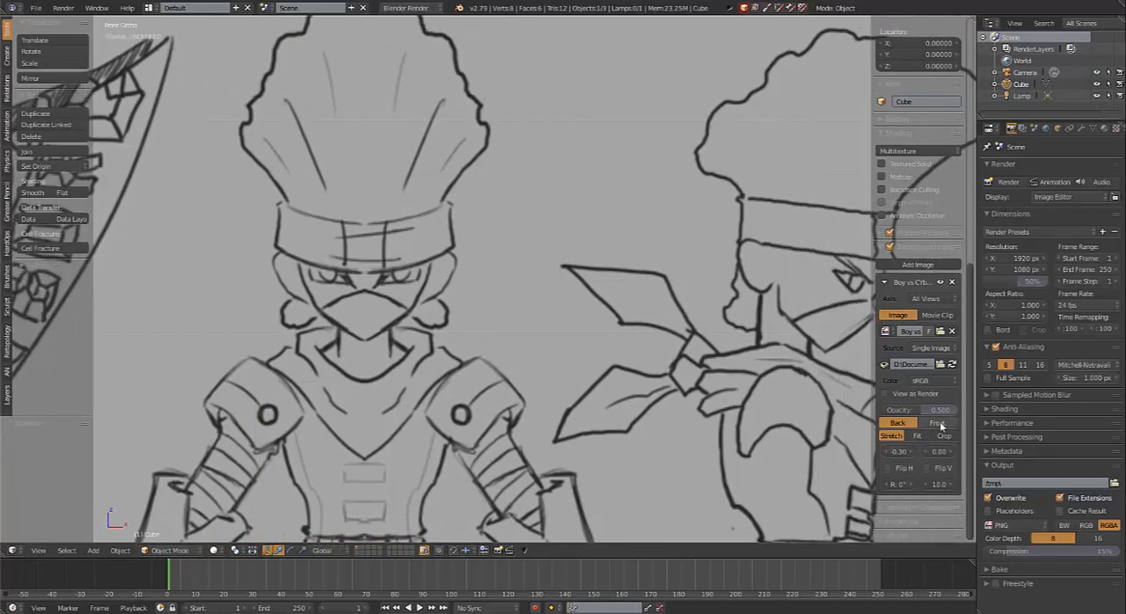
{"action": "left_click", "coordinate": [937, 423]}
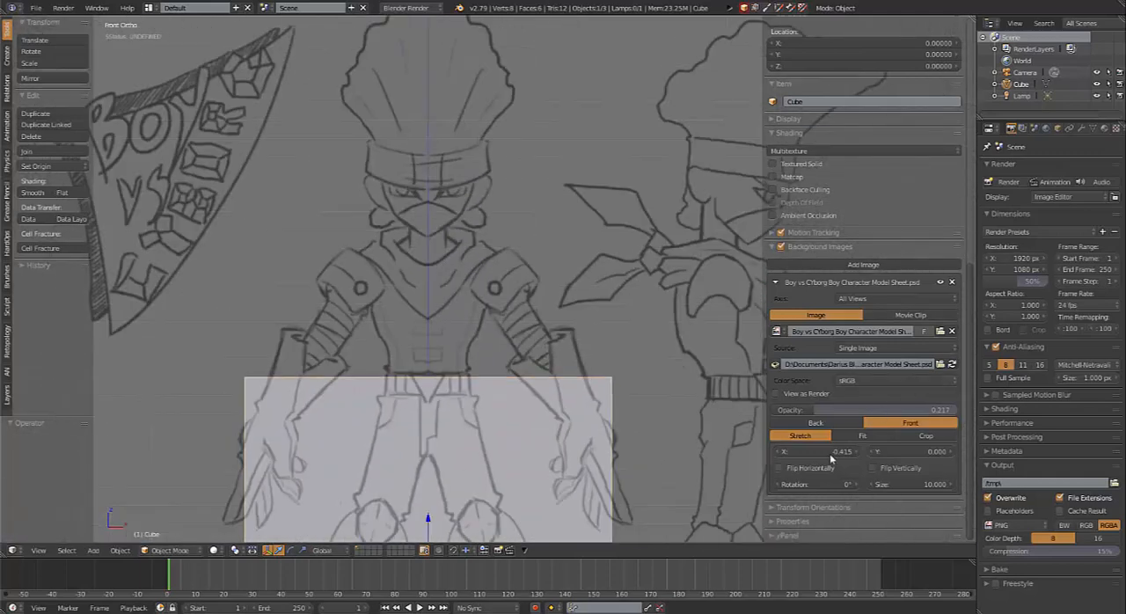
{"action": "left_click", "coordinate": [777, 467]}
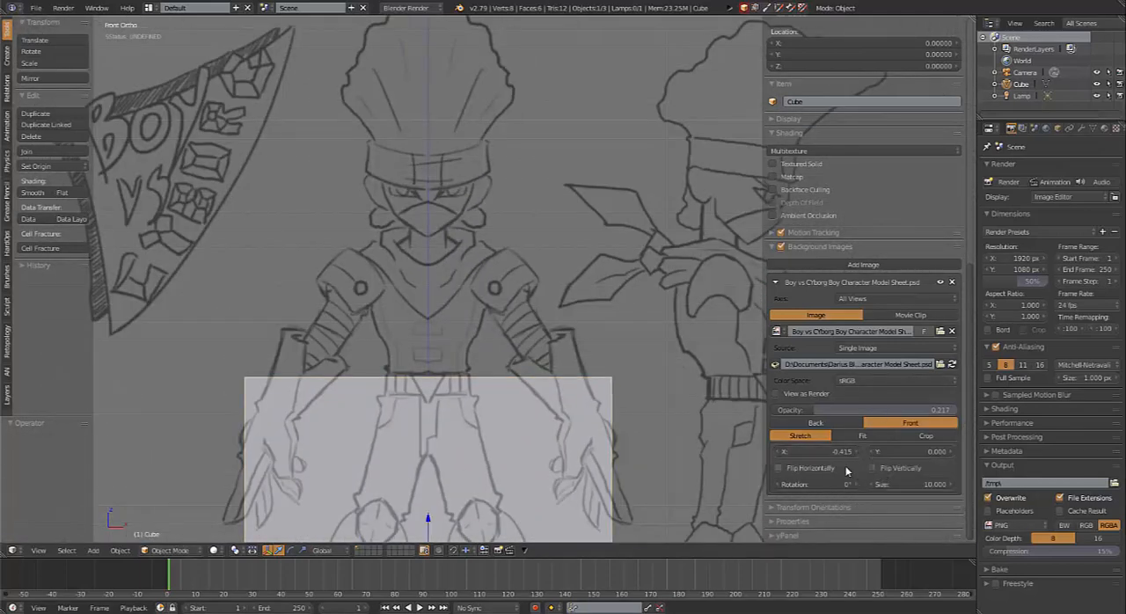
{"action": "mouse_move", "coordinate": [505, 401]}
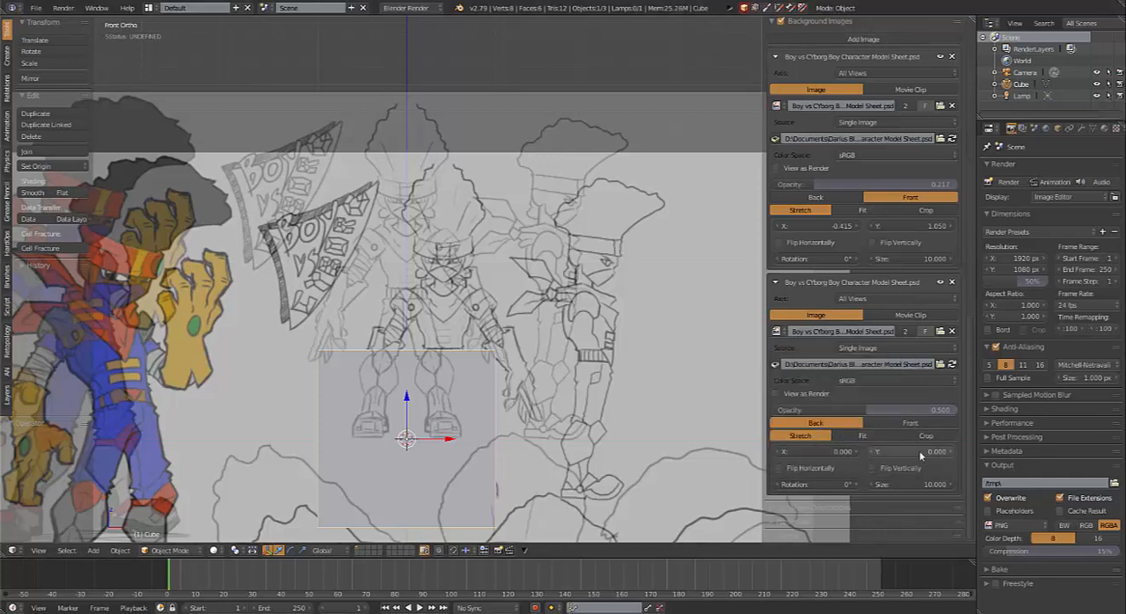
Set the second sheet's Y offset to 1.050 and flip it horizontally.
{"action": "left_click", "coordinate": [910, 452]}
{"action": "type", "text": "1.050"}
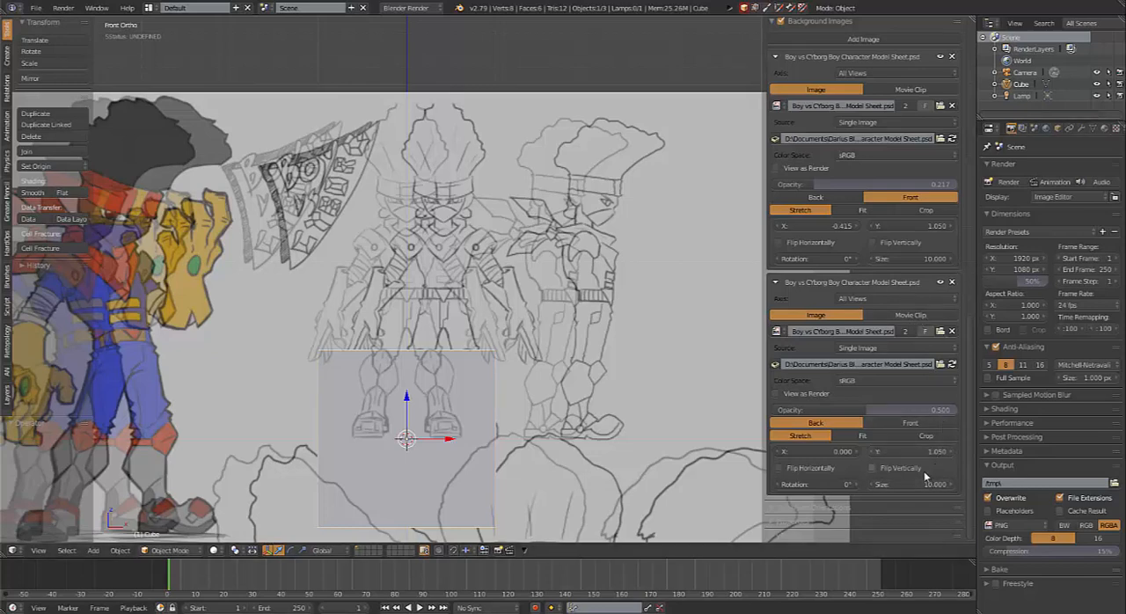
{"action": "mouse_move", "coordinate": [887, 464]}
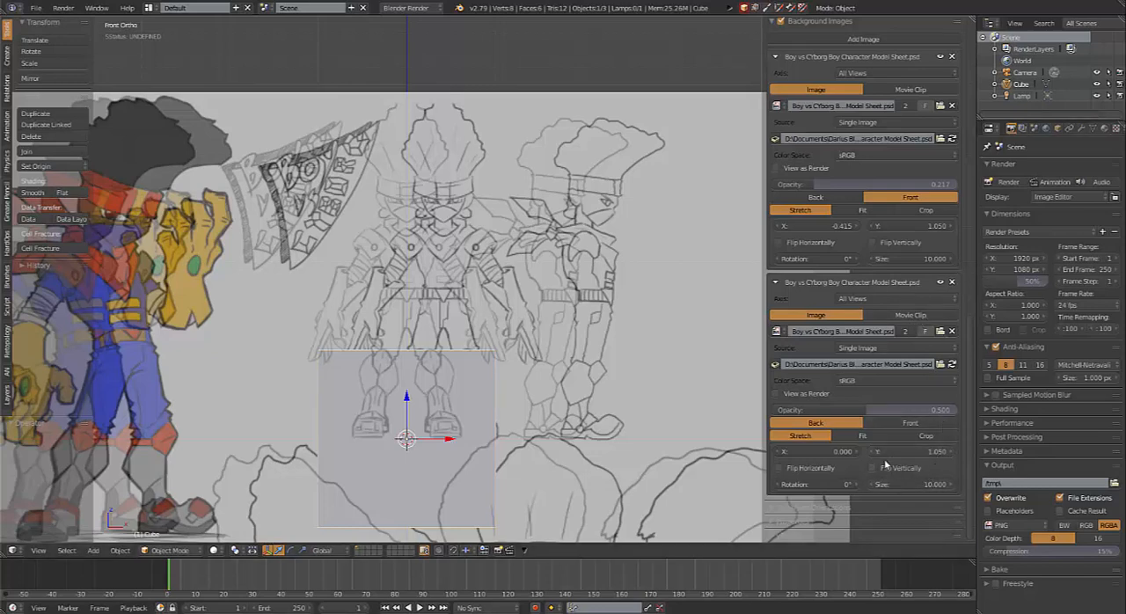
{"action": "left_click", "coordinate": [777, 467]}
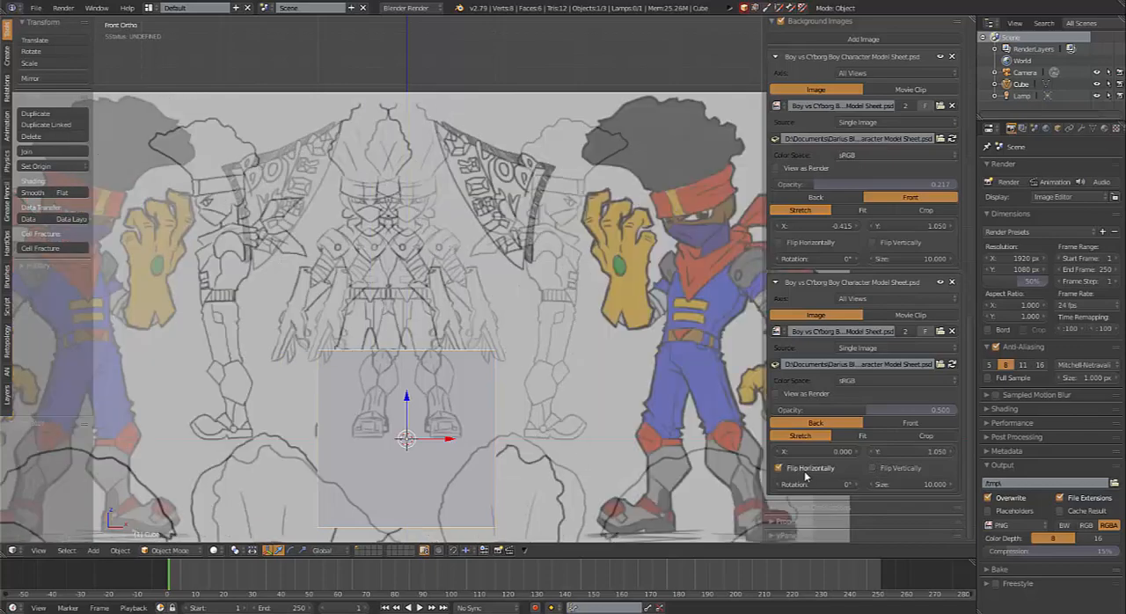
{"action": "mouse_move", "coordinate": [126, 227]}
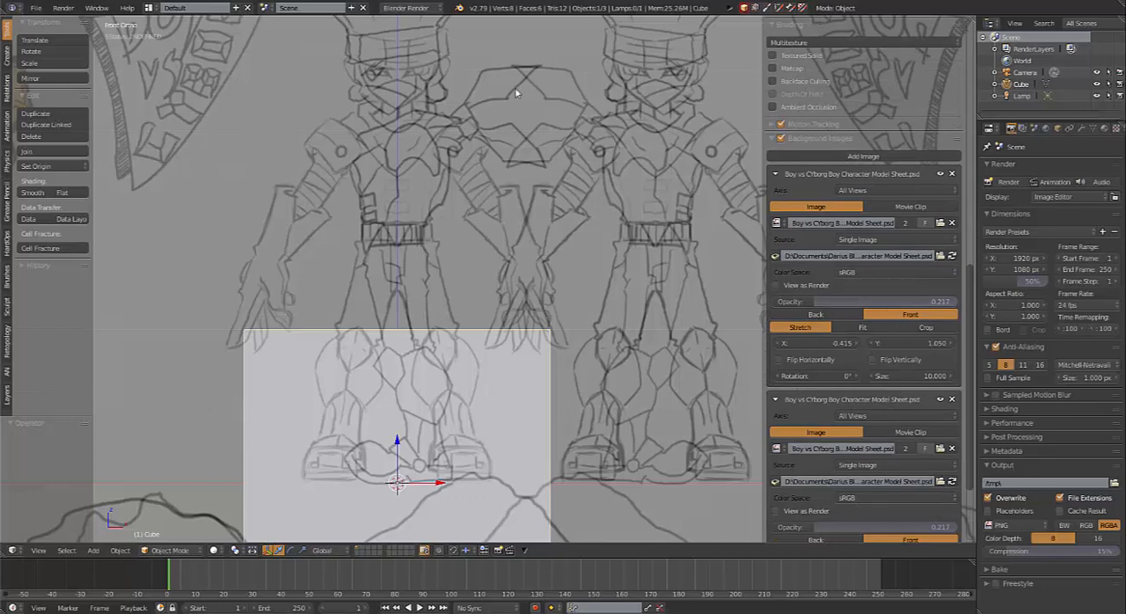
Set the first background image's Axis to Front.
{"action": "left_click", "coordinate": [851, 190]}
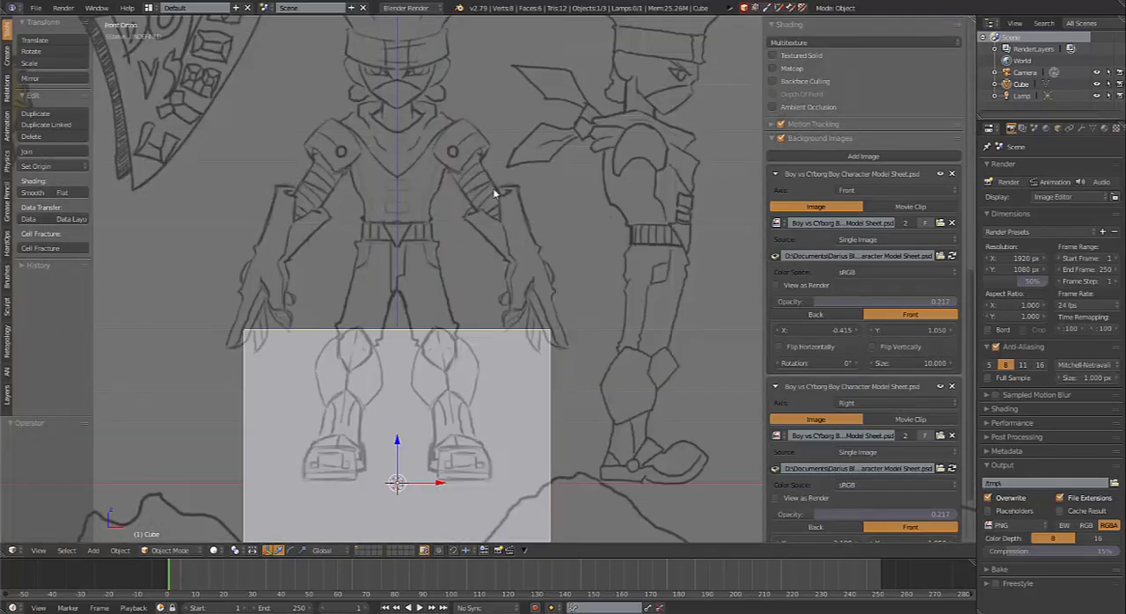
{"action": "mouse_move", "coordinate": [505, 197]}
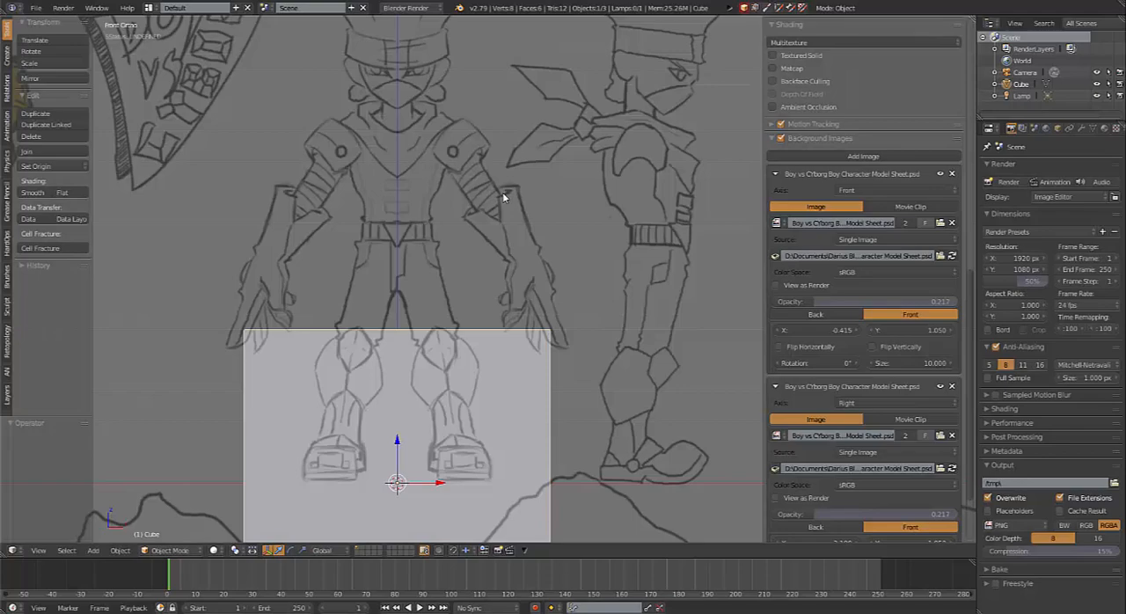
{"action": "mouse_move", "coordinate": [361, 247]}
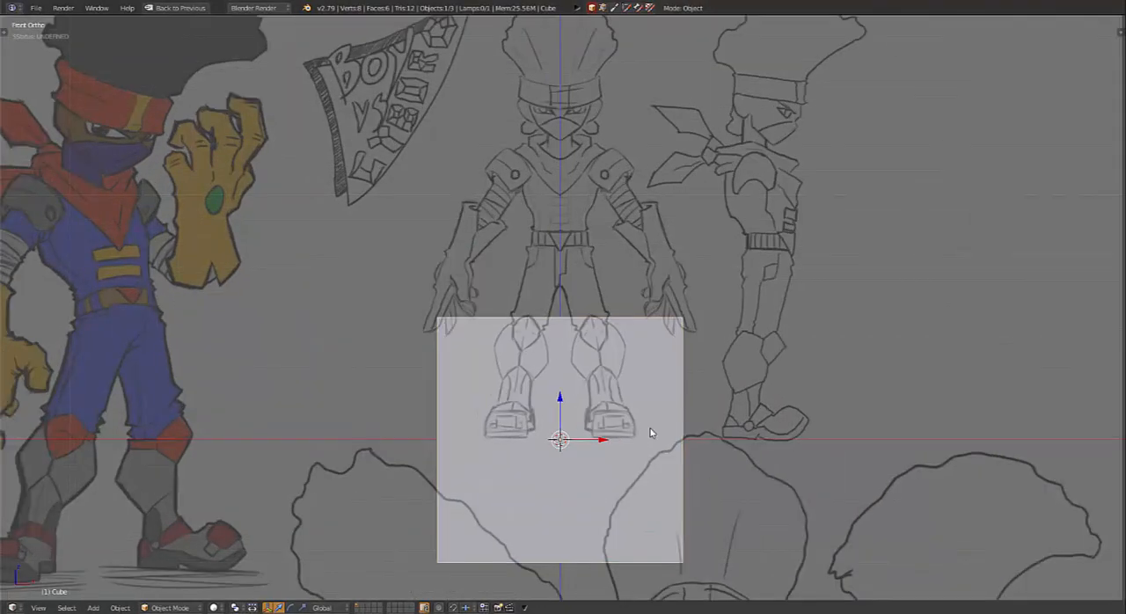
Enter Edit Mode on the default cube.
{"action": "key", "text": "Tab"}
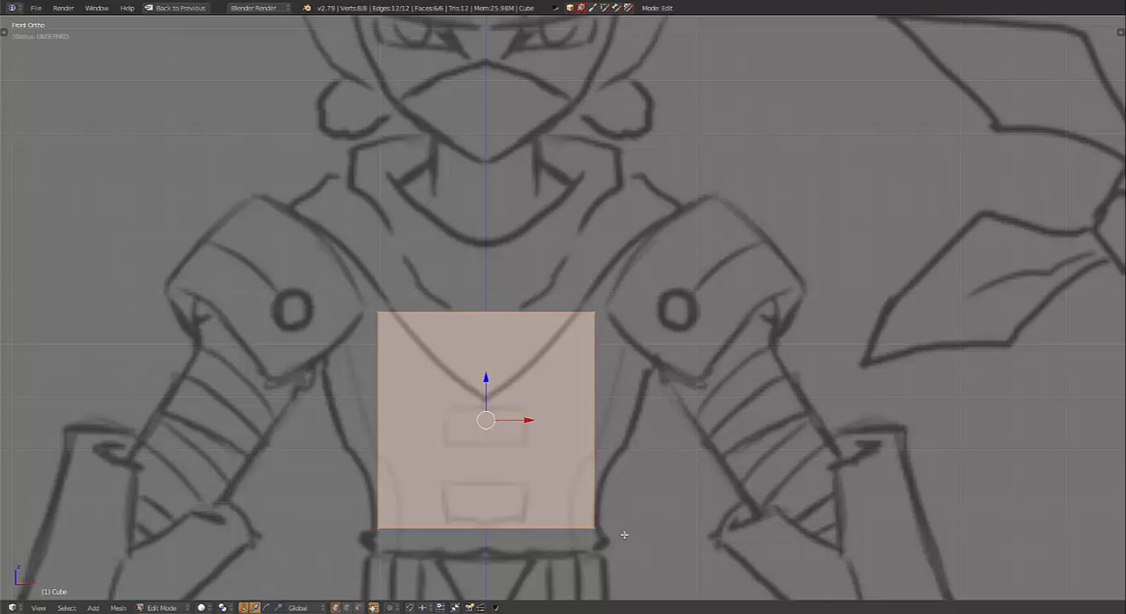
{"action": "mouse_move", "coordinate": [521, 326]}
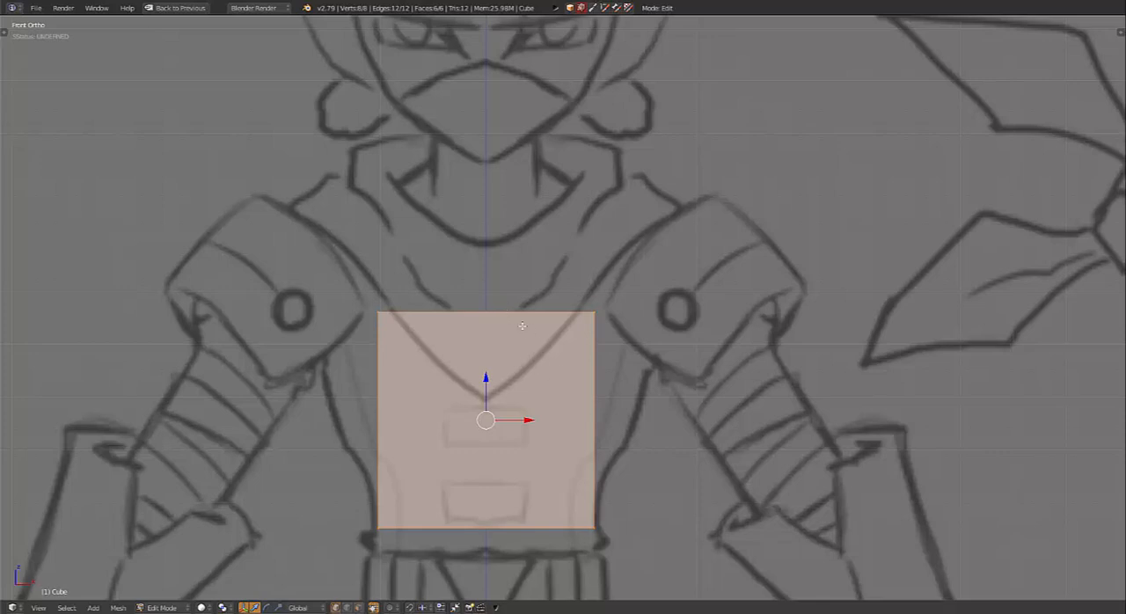
{"action": "mouse_move", "coordinate": [547, 393]}
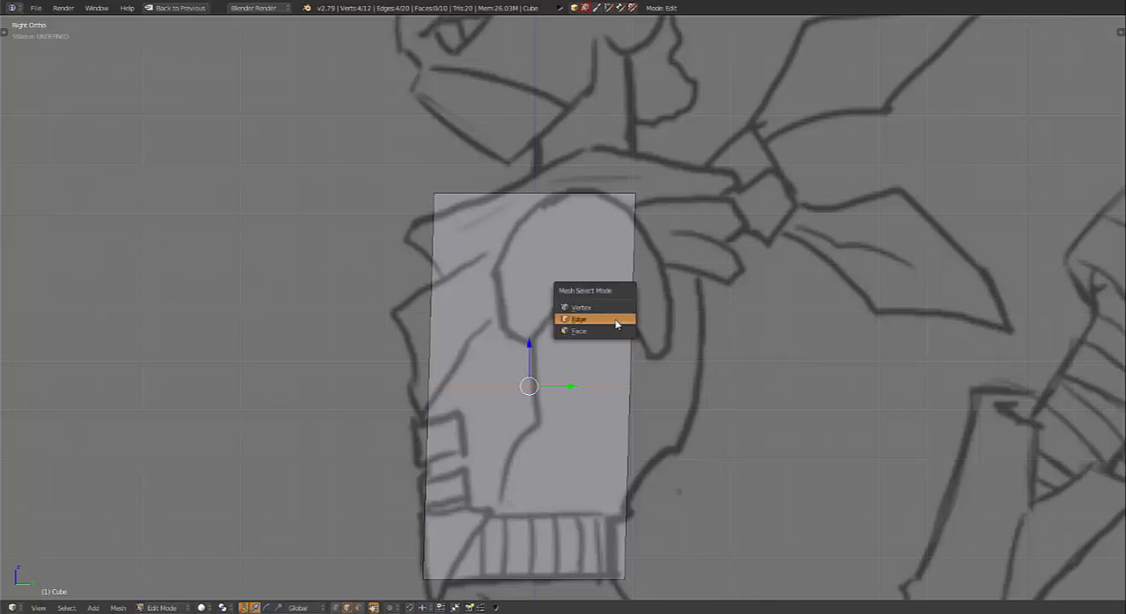
In edge select mode, move the top and side edges to follow the side reference outline.
{"action": "left_click", "coordinate": [577, 319]}
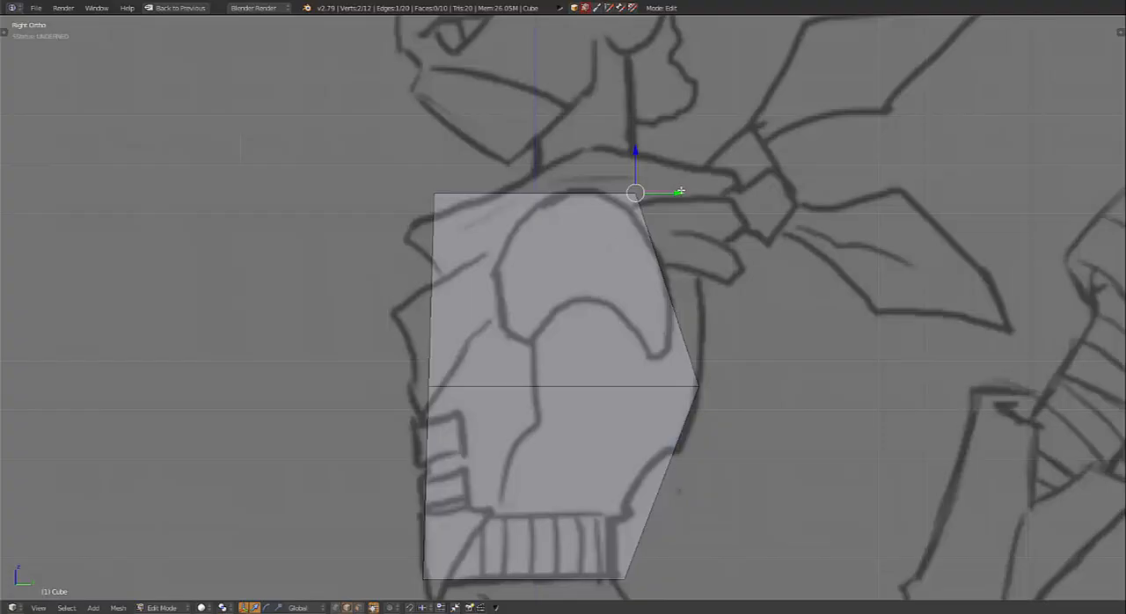
{"action": "left_click_drag", "start_coordinate": [636, 193], "coordinate": [692, 193]}
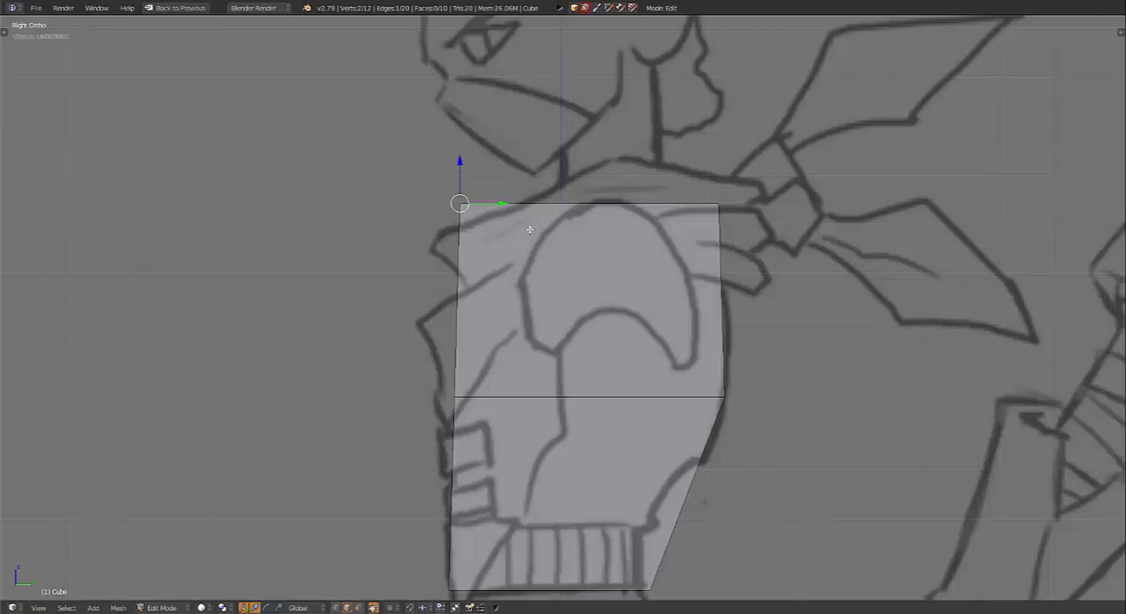
{"action": "left_click_drag", "start_coordinate": [459, 203], "coordinate": [505, 204]}
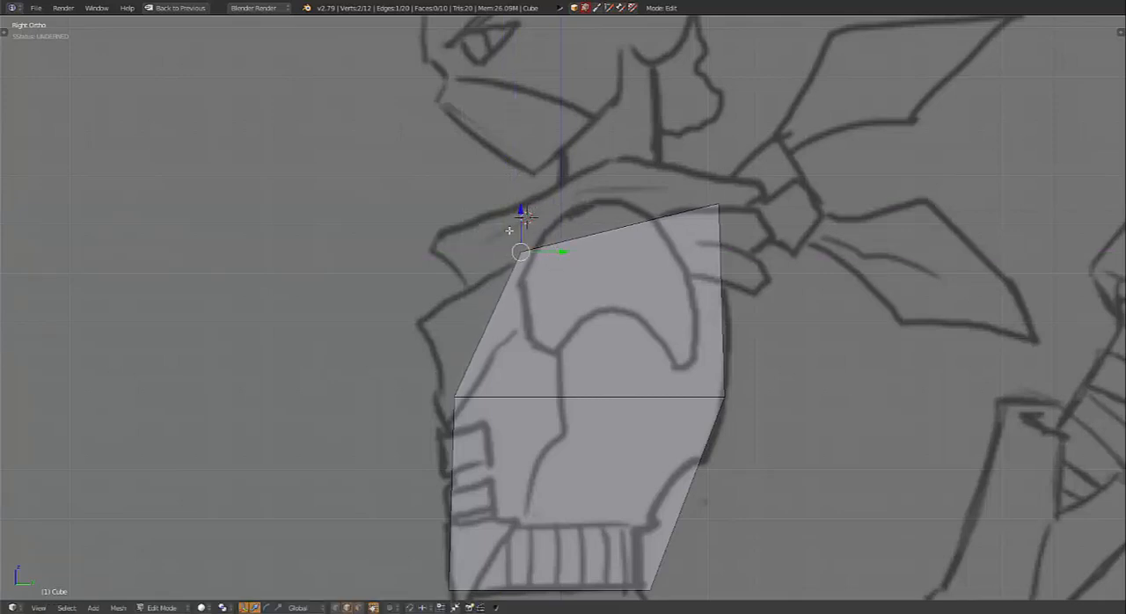
{"action": "mouse_move", "coordinate": [557, 312]}
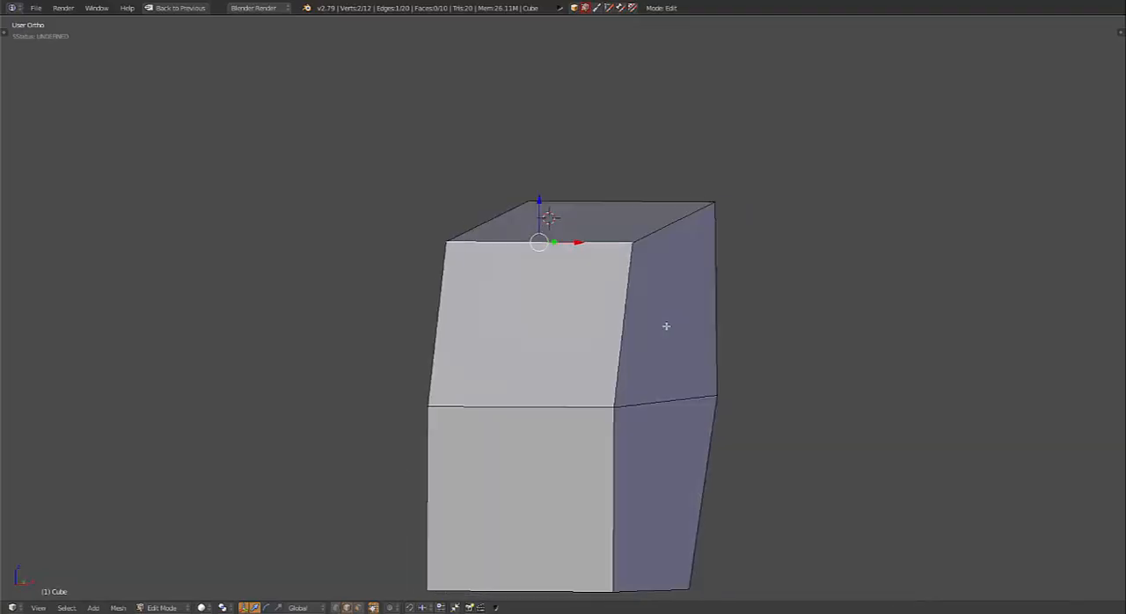
From the front view, scale the chest section wider to match the reference.
{"action": "key", "text": "KP_1"}
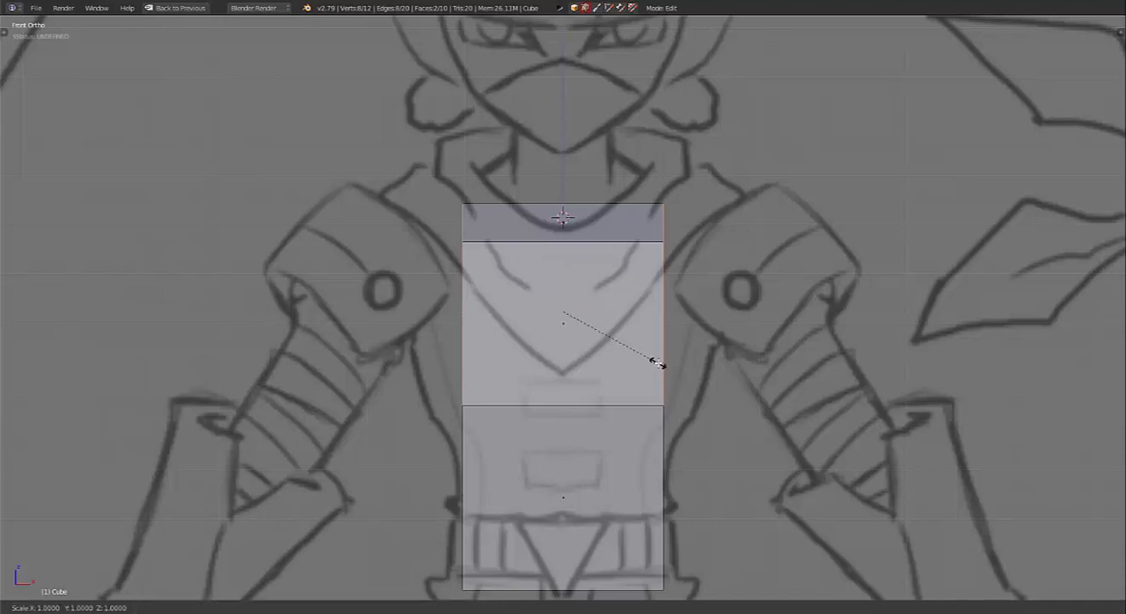
{"action": "left_click_drag", "start_coordinate": [651, 361], "coordinate": [708, 359]}
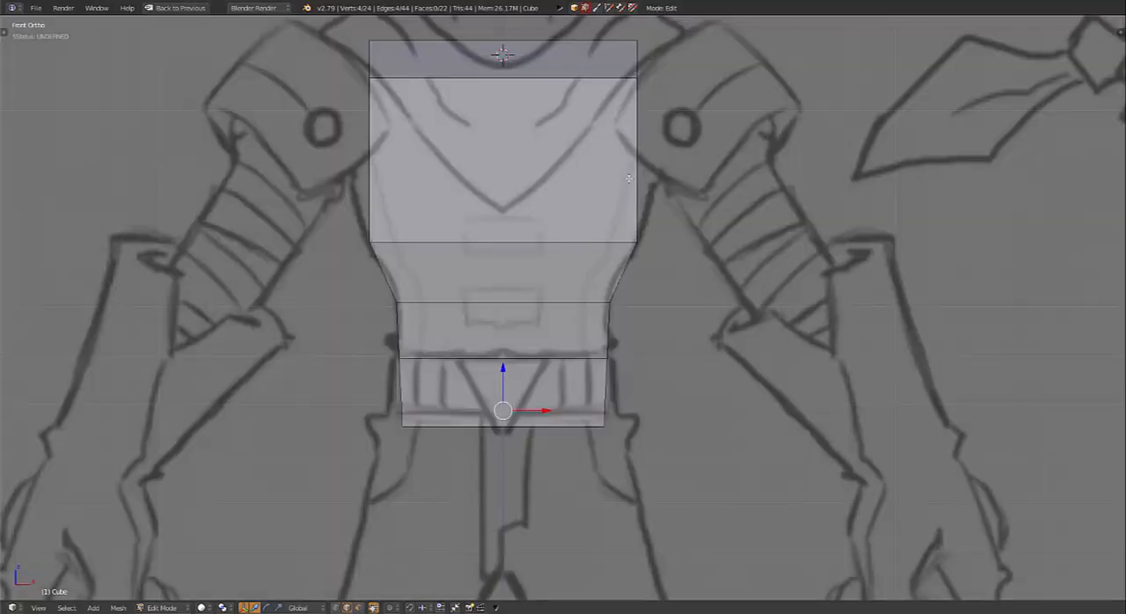
{"action": "mouse_move", "coordinate": [631, 192]}
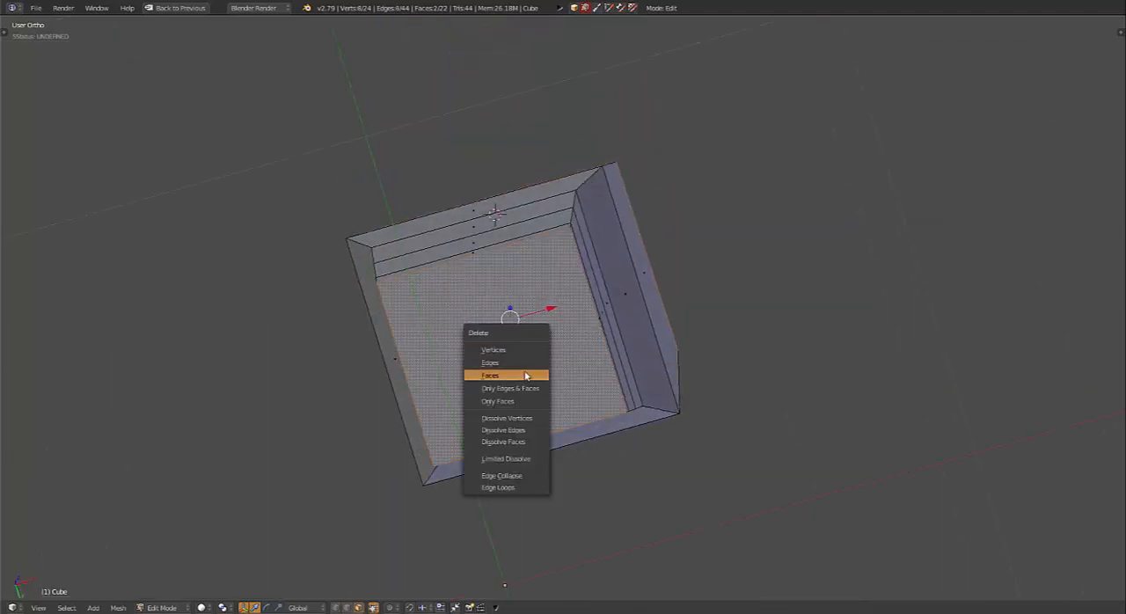
Delete the top face and return to Object Mode to check the shape.
{"action": "left_click", "coordinate": [490, 376]}
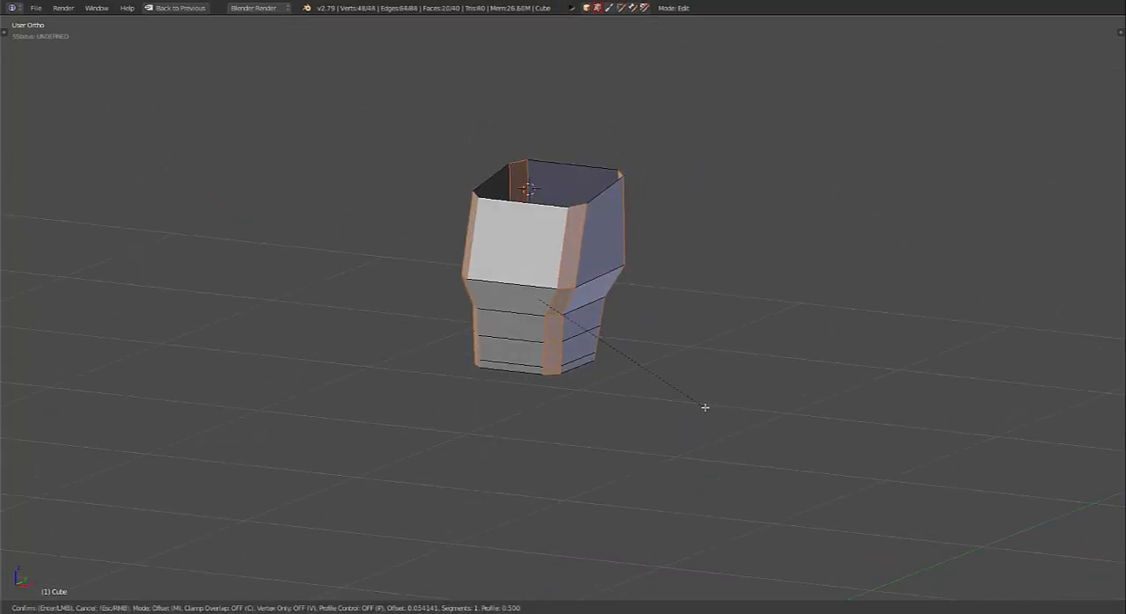
{"action": "mouse_move", "coordinate": [718, 418]}
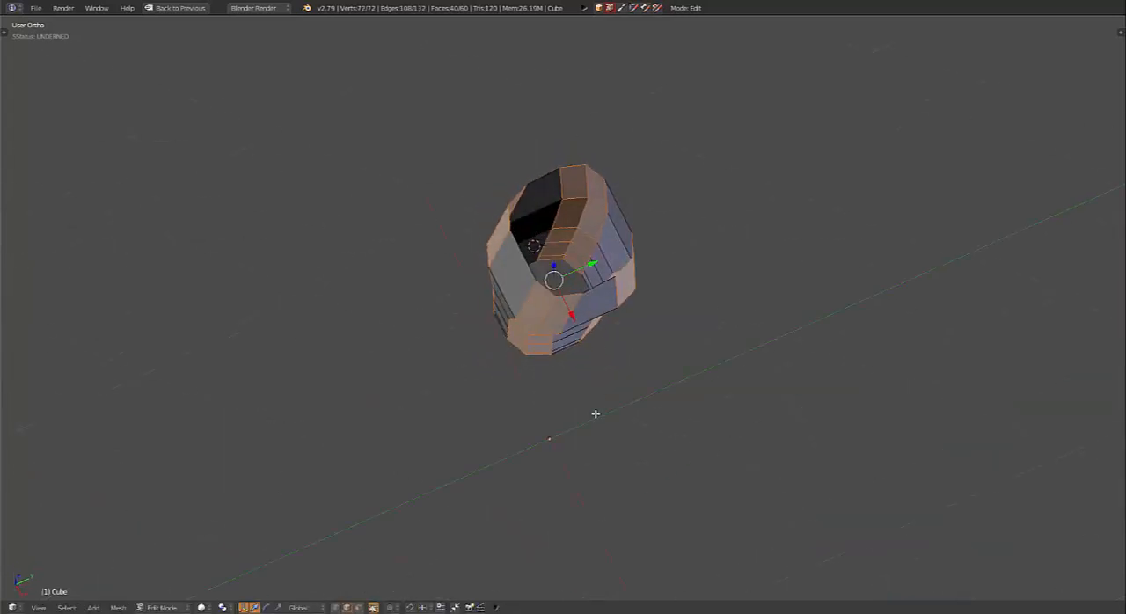
{"action": "mouse_move", "coordinate": [636, 391]}
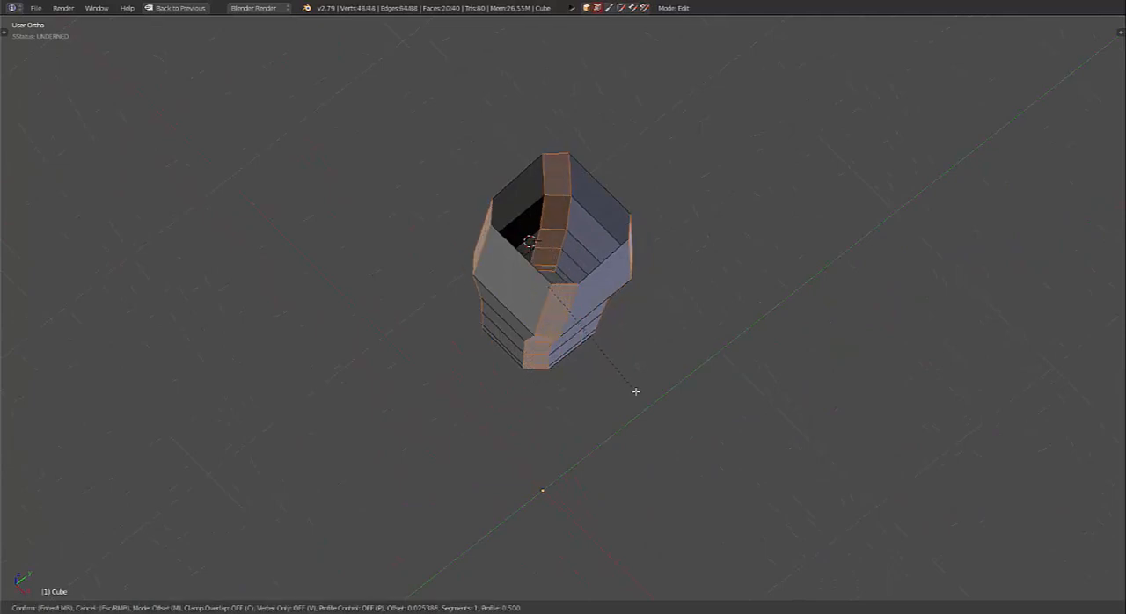
{"action": "mouse_move", "coordinate": [643, 405]}
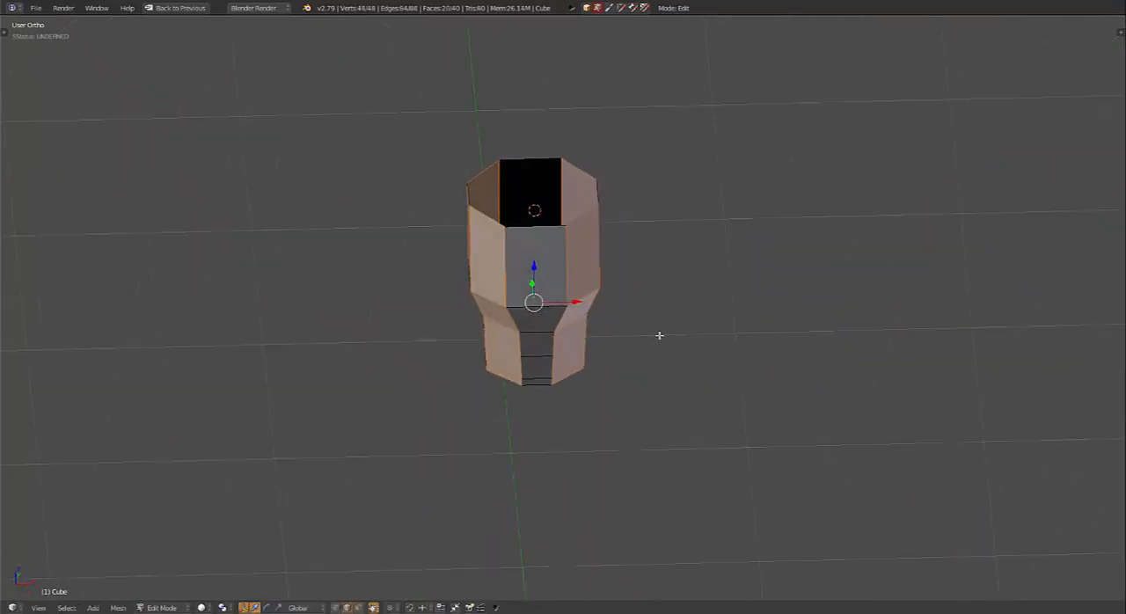
{"action": "key", "text": "Tab"}
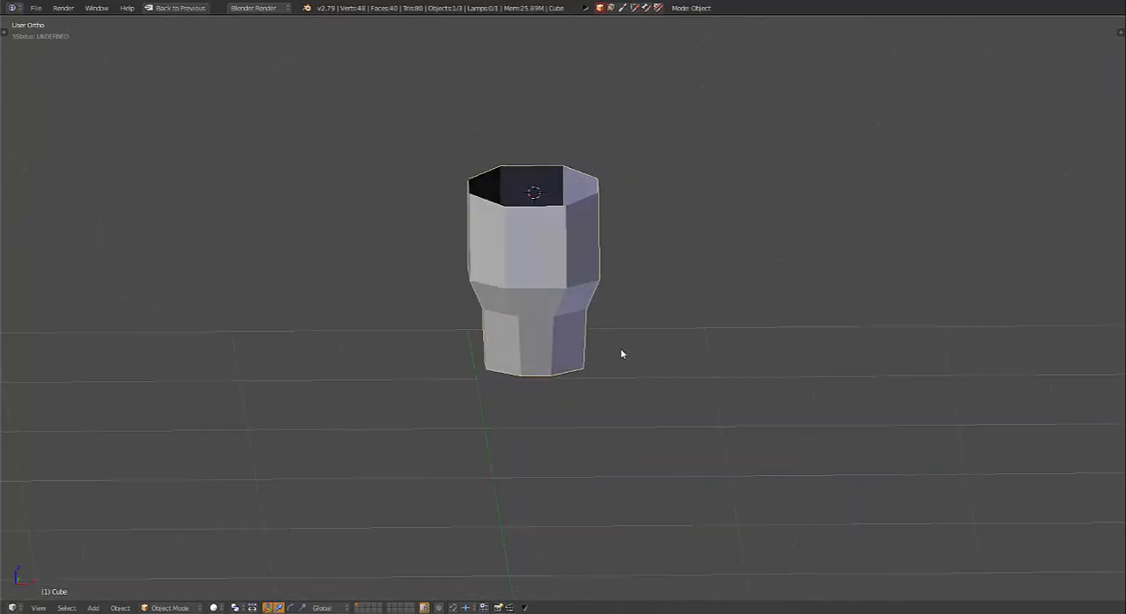
Box-select the torso's left half and delete its faces.
{"action": "left_click_drag", "start_coordinate": [622, 353], "coordinate": [563, 325]}
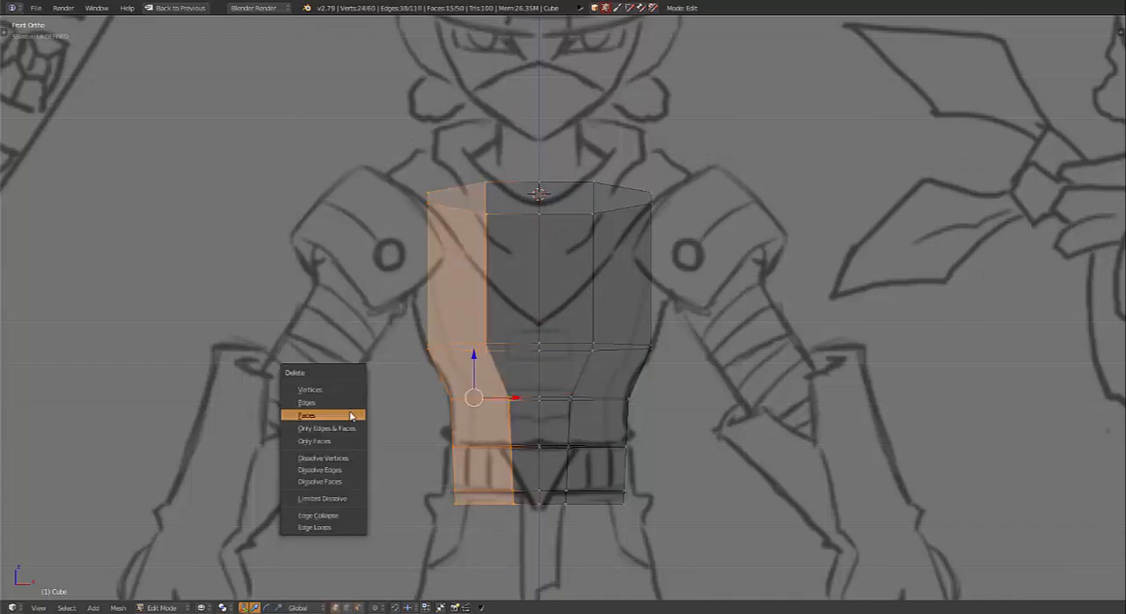
{"action": "left_click", "coordinate": [307, 414]}
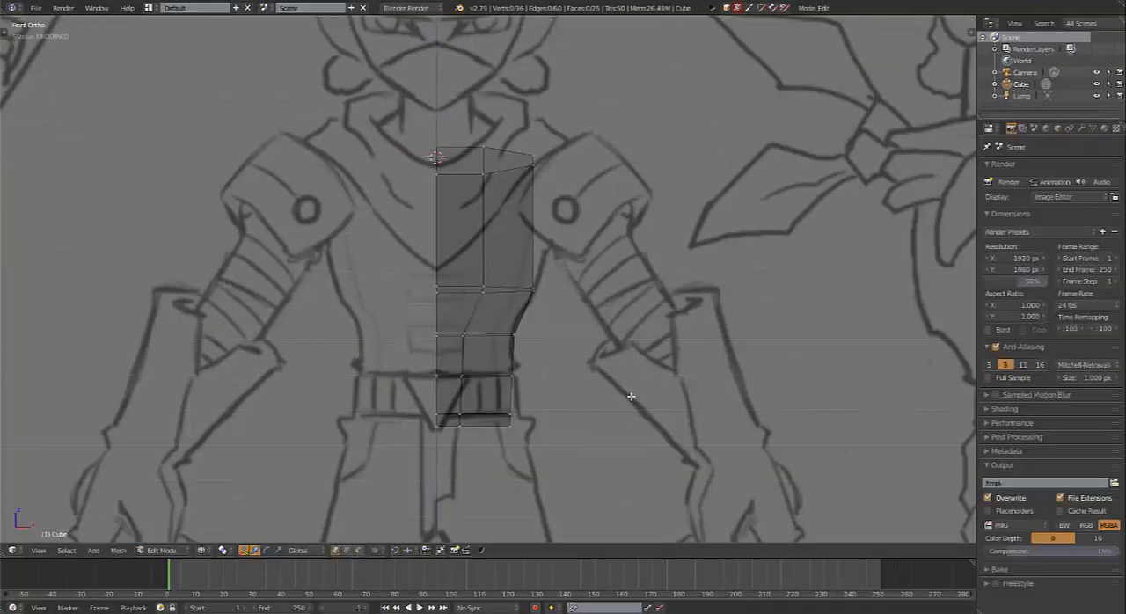
{"action": "mouse_move", "coordinate": [538, 379]}
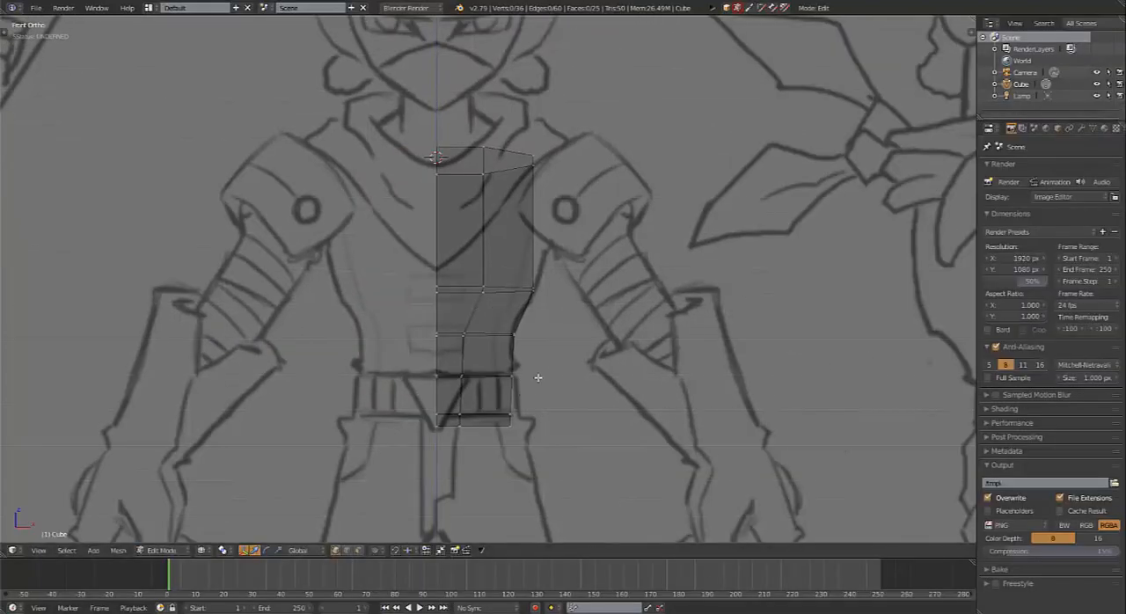
Add a Mirror modifier to the half torso from the Add Modifier list.
{"action": "left_click", "coordinate": [1081, 128]}
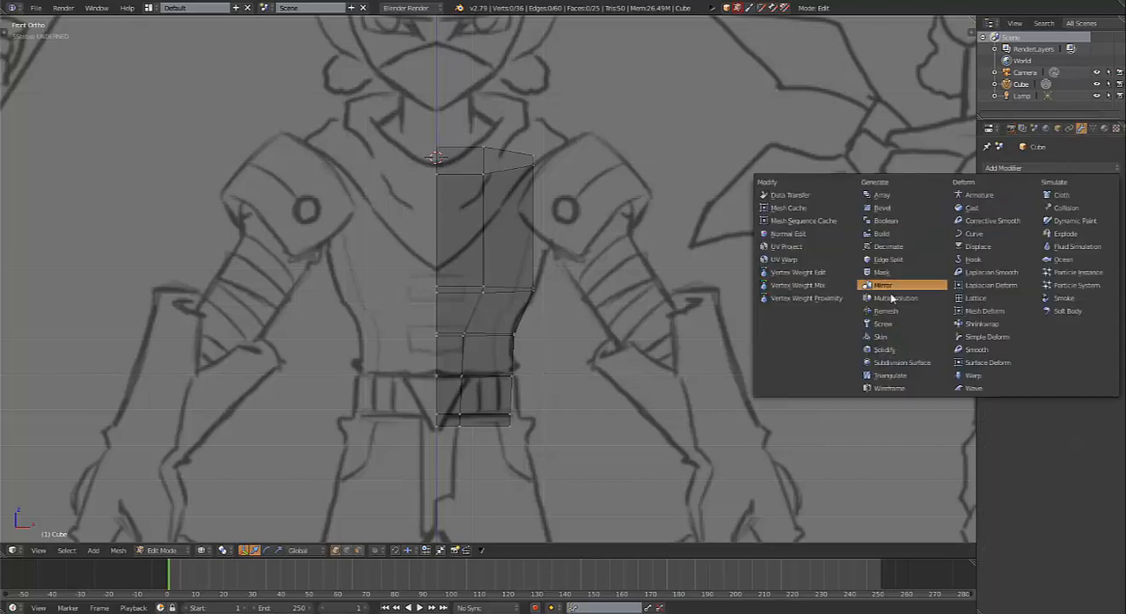
{"action": "left_click", "coordinate": [881, 284]}
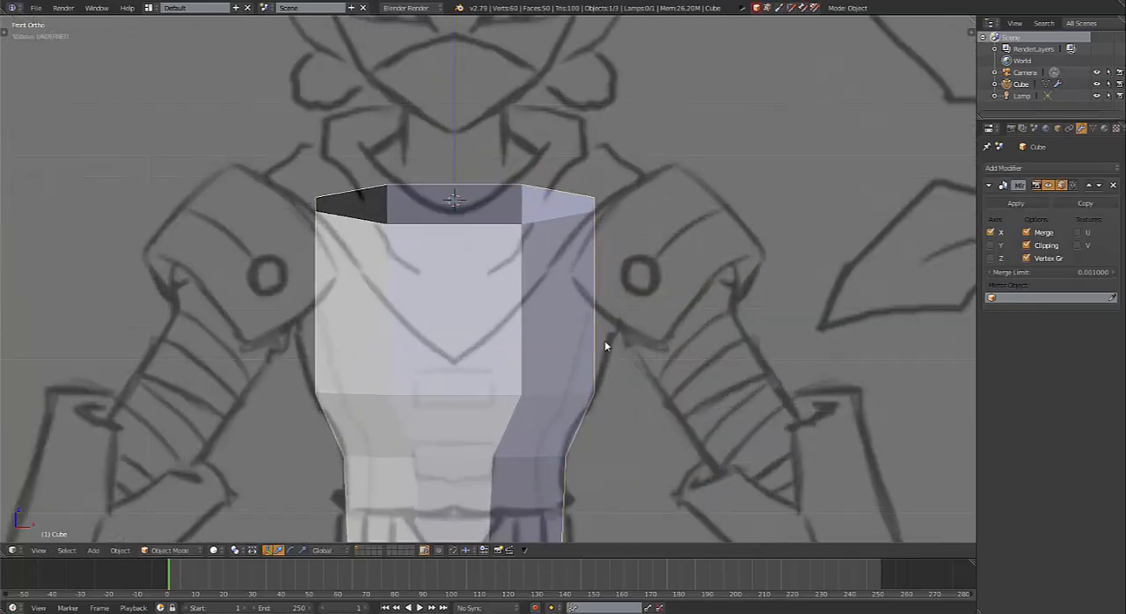
Enter Edit Mode and drag the shoulder vertices to follow the side reference.
{"action": "key", "text": "Tab"}
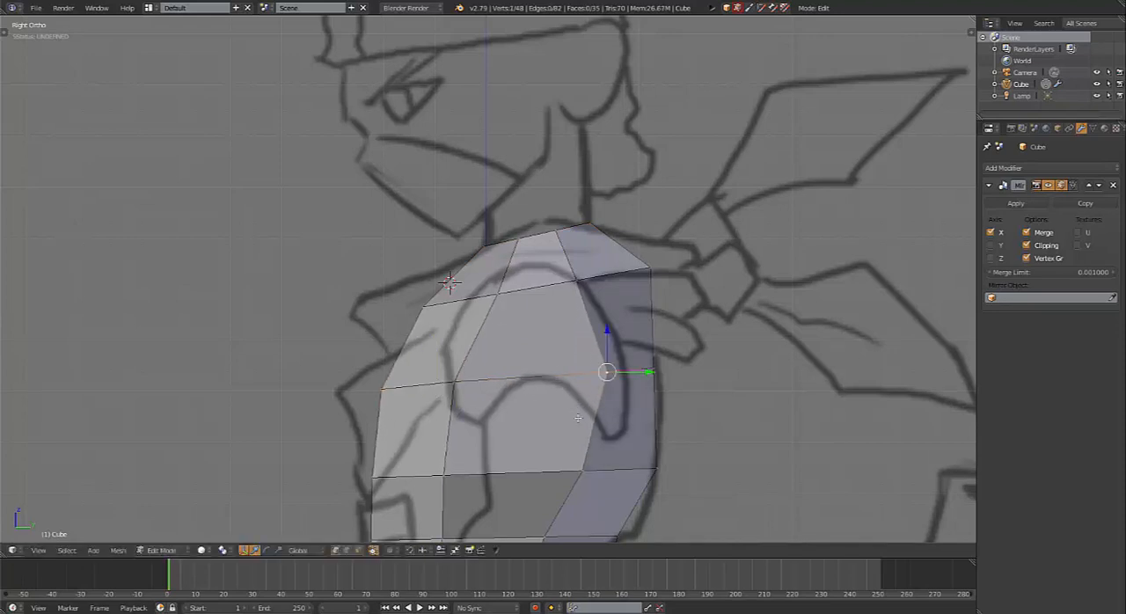
{"action": "left_click_drag", "start_coordinate": [607, 372], "coordinate": [660, 365]}
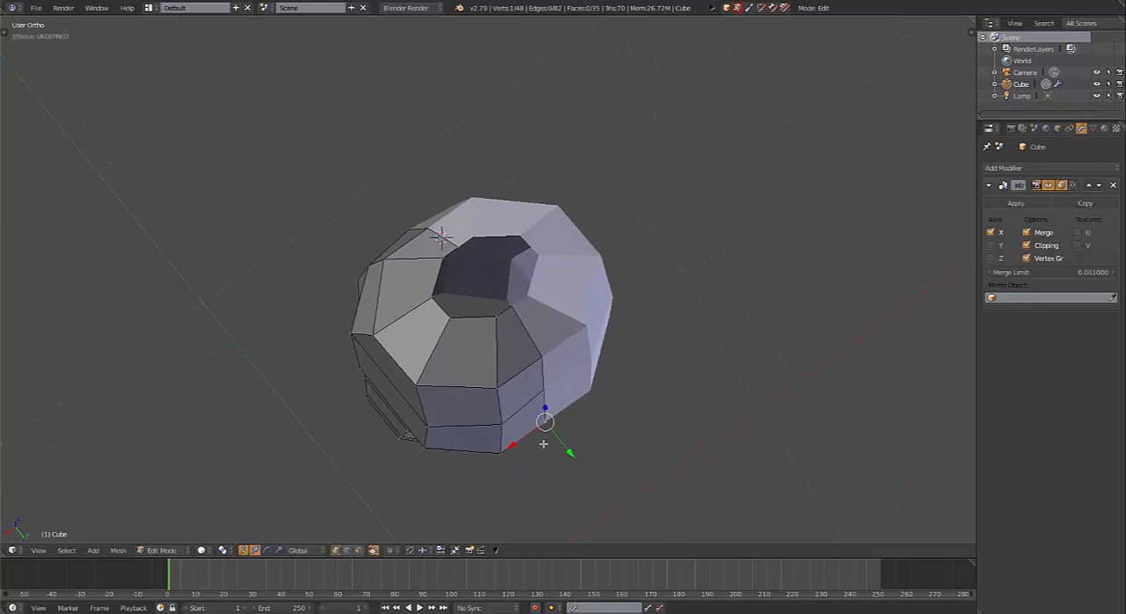
Move the upper side vertices to match the front reference sketch outline.
{"action": "left_click_drag", "start_coordinate": [544, 422], "coordinate": [544, 389]}
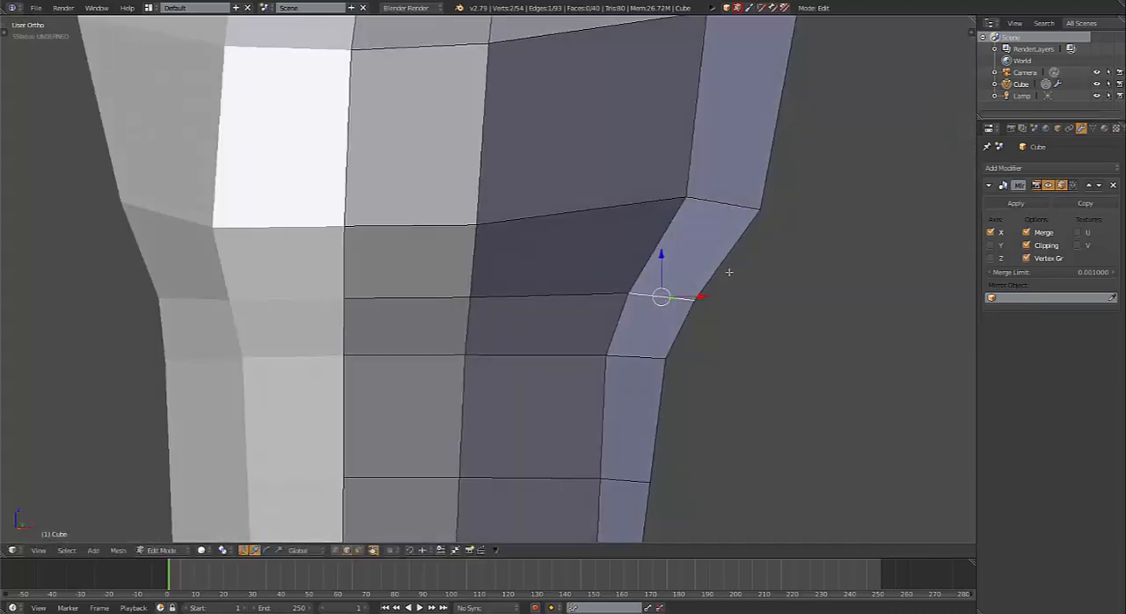
{"action": "key", "text": "KP_1"}
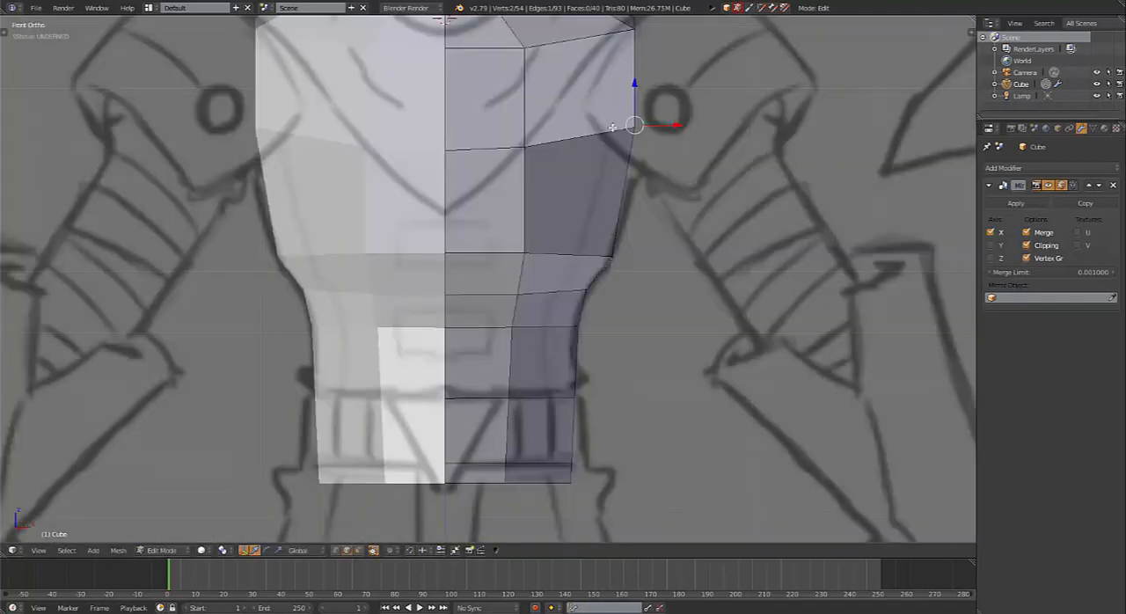
{"action": "left_click_drag", "start_coordinate": [634, 126], "coordinate": [635, 170]}
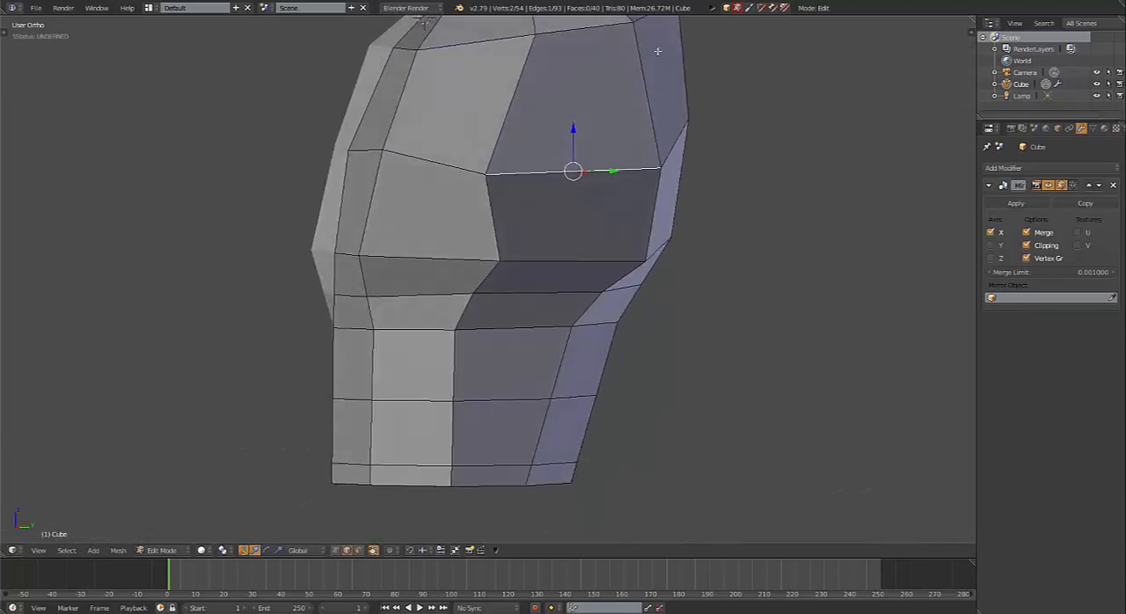
Change the mesh selection mode and turn the view toward the shoulder area.
{"action": "scroll", "scroll_direction": "down", "scroll_amount": 3}
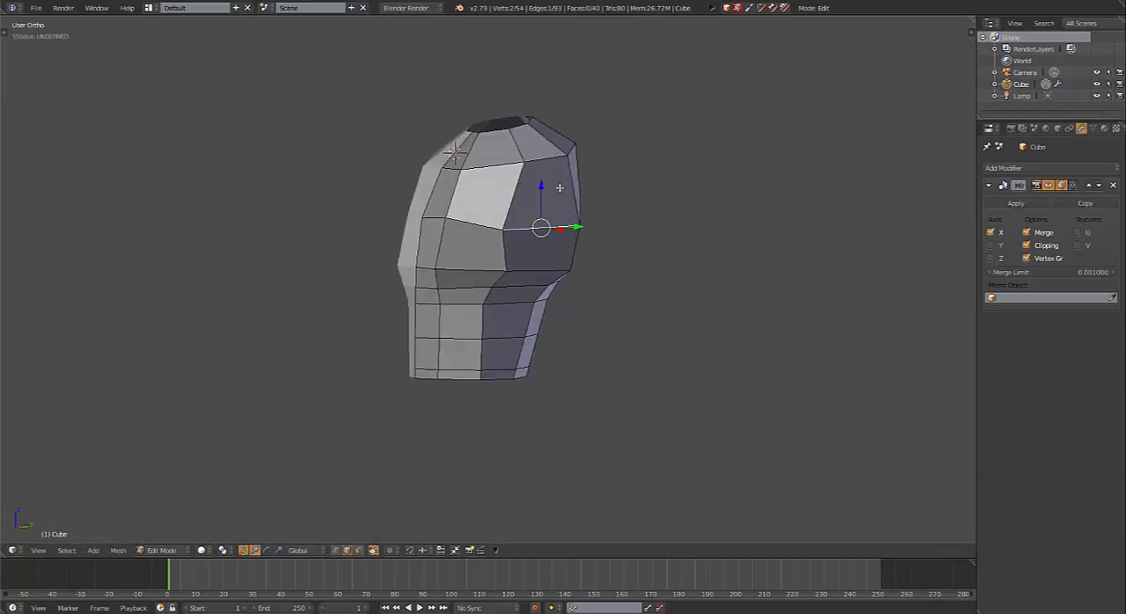
{"action": "key", "text": "KP_1"}
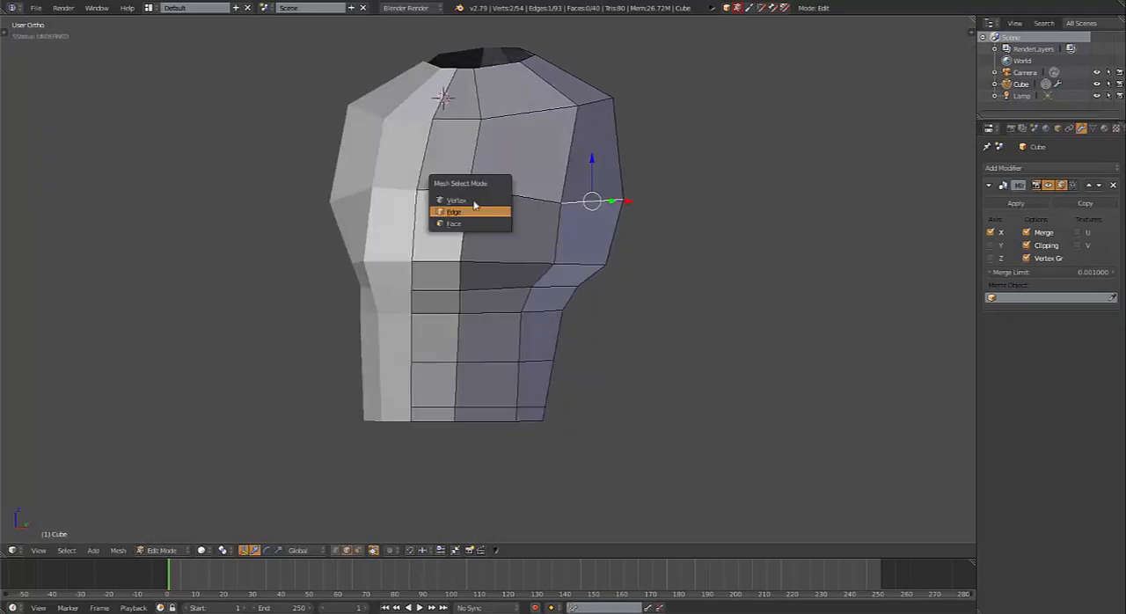
{"action": "left_click", "coordinate": [454, 212]}
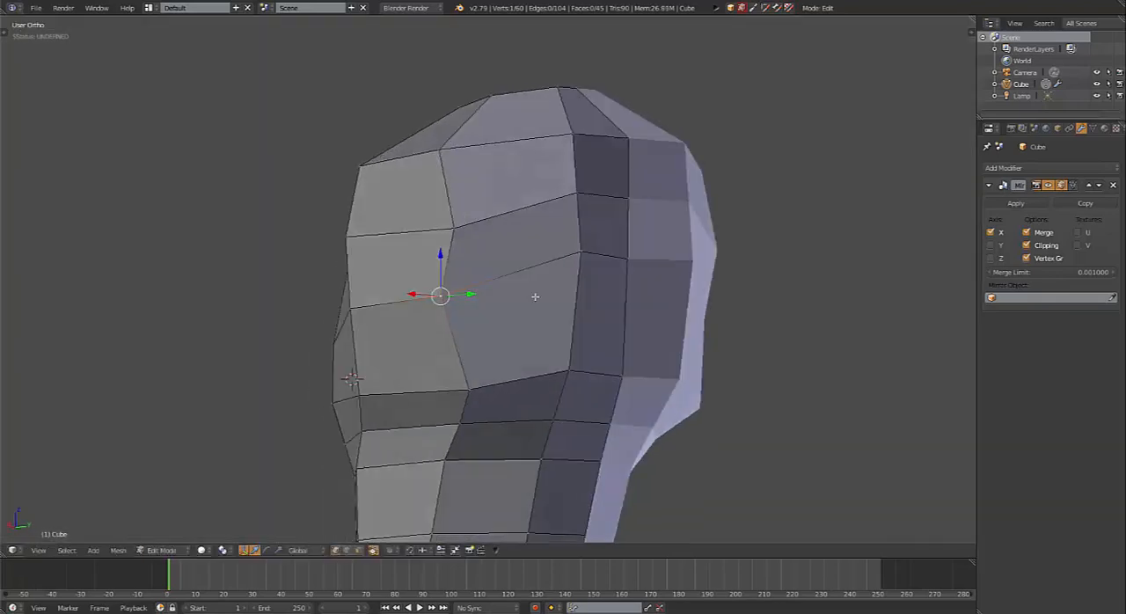
{"action": "left_click_drag", "start_coordinate": [535, 297], "coordinate": [510, 297]}
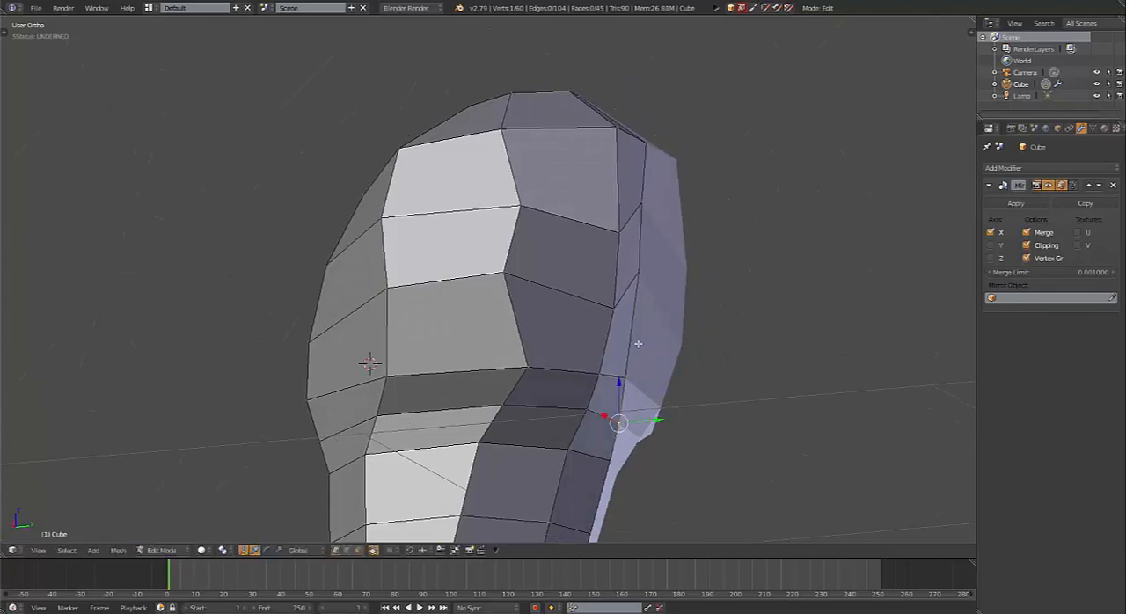
{"action": "scroll", "scroll_direction": "down", "scroll_amount": 3}
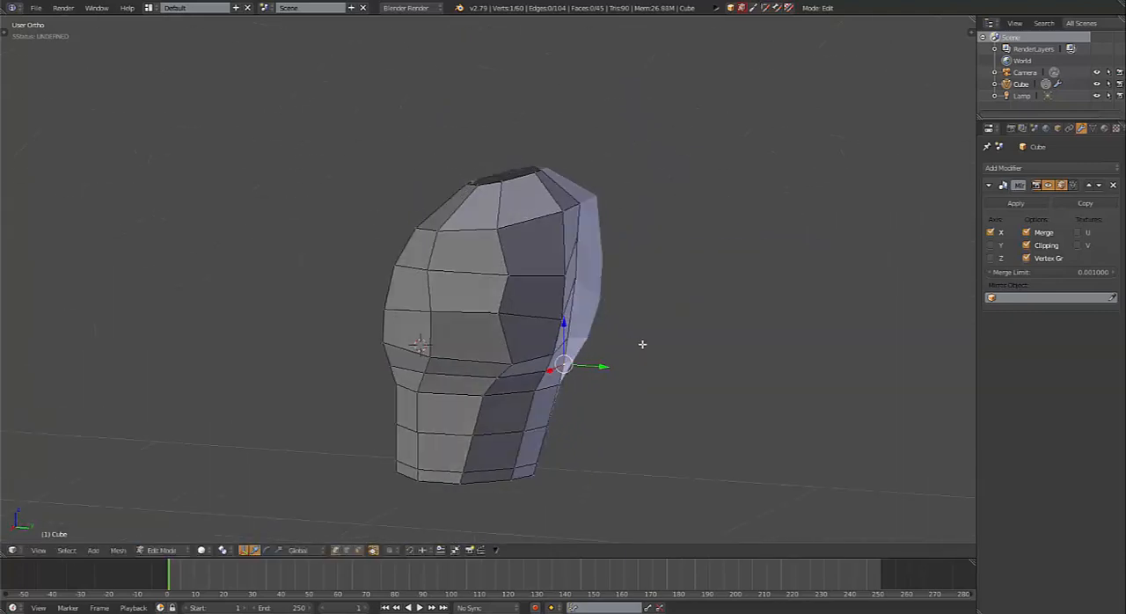
{"action": "left_click_drag", "start_coordinate": [563, 352], "coordinate": [492, 334]}
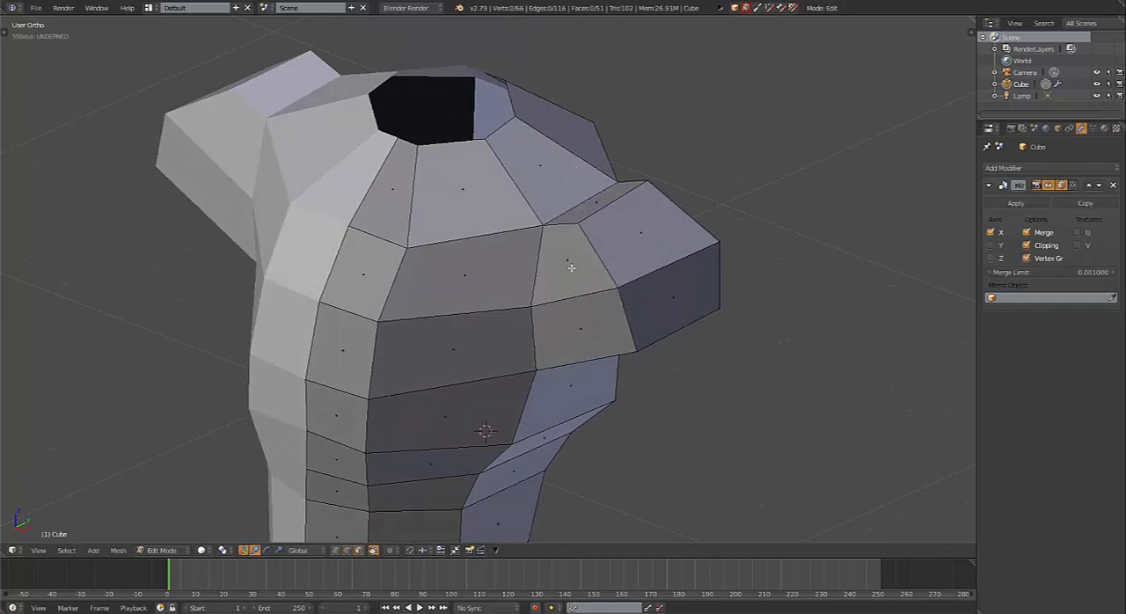
{"action": "mouse_move", "coordinate": [572, 235]}
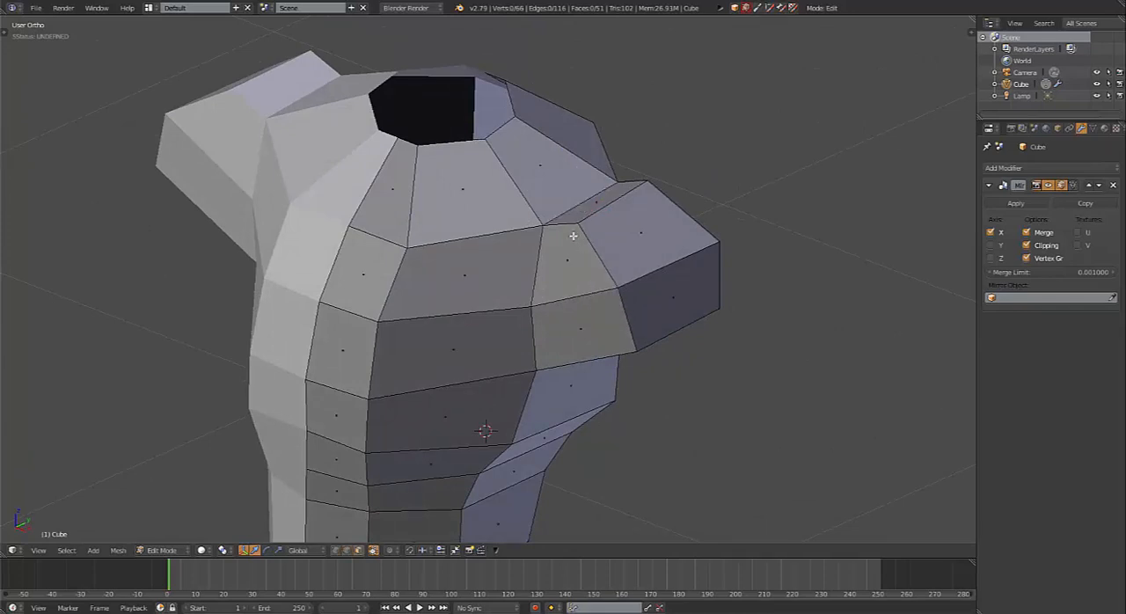
{"action": "mouse_move", "coordinate": [571, 280]}
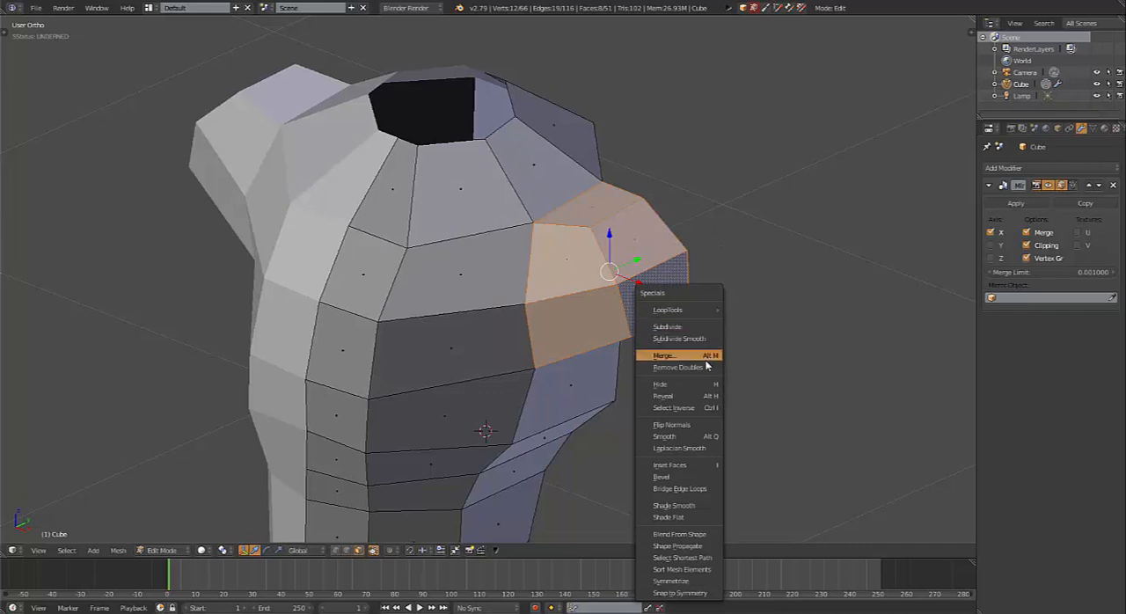
{"action": "mouse_move", "coordinate": [665, 436]}
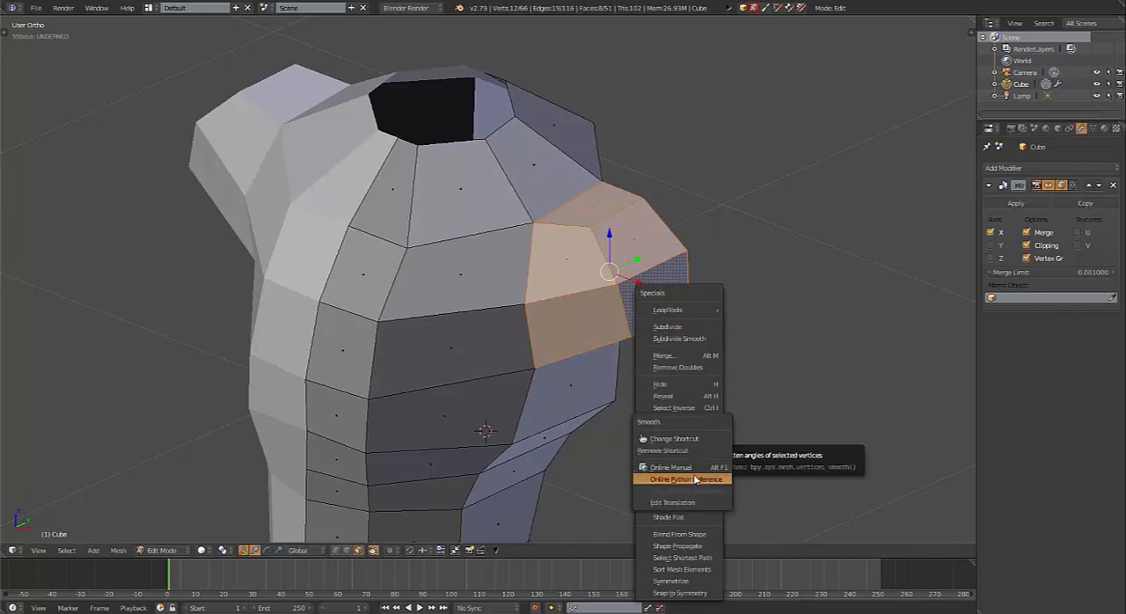
{"action": "mouse_move", "coordinate": [673, 480]}
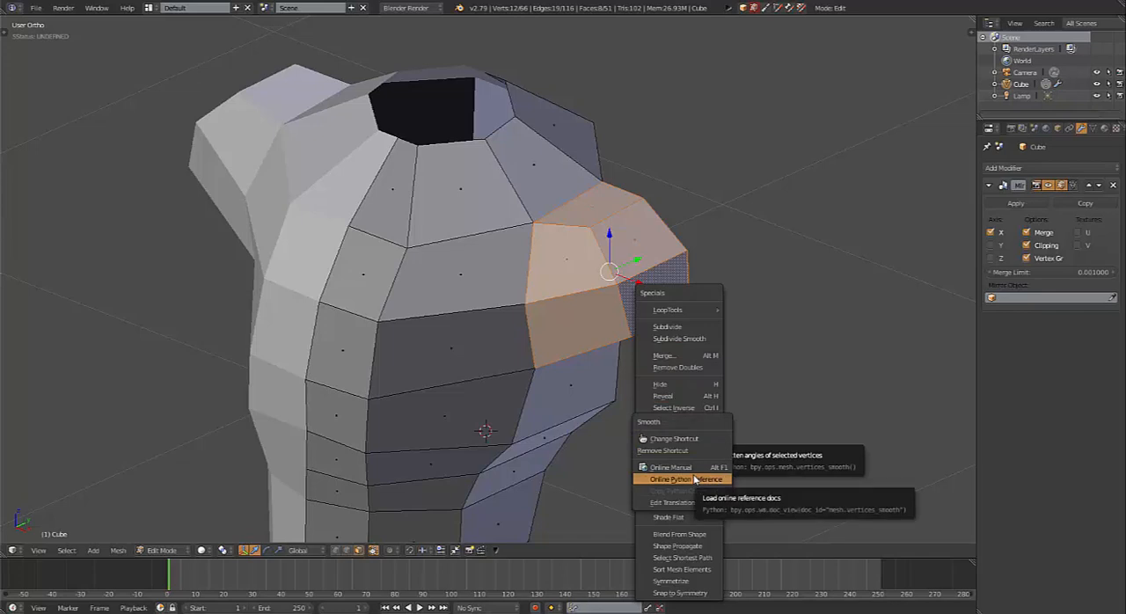
{"action": "mouse_move", "coordinate": [673, 438]}
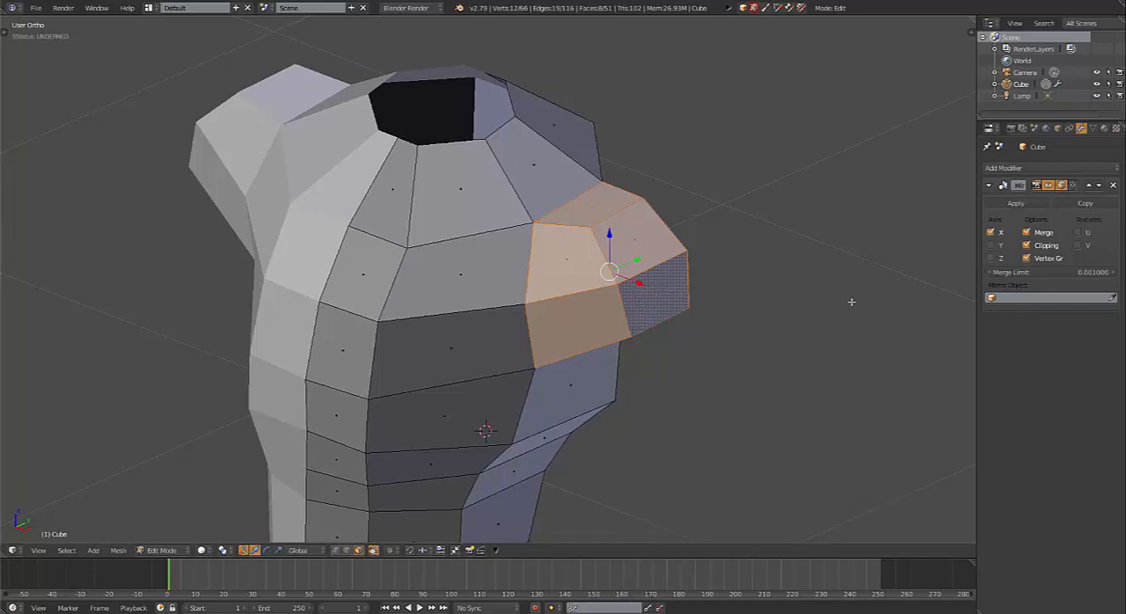
{"action": "mouse_move", "coordinate": [774, 297]}
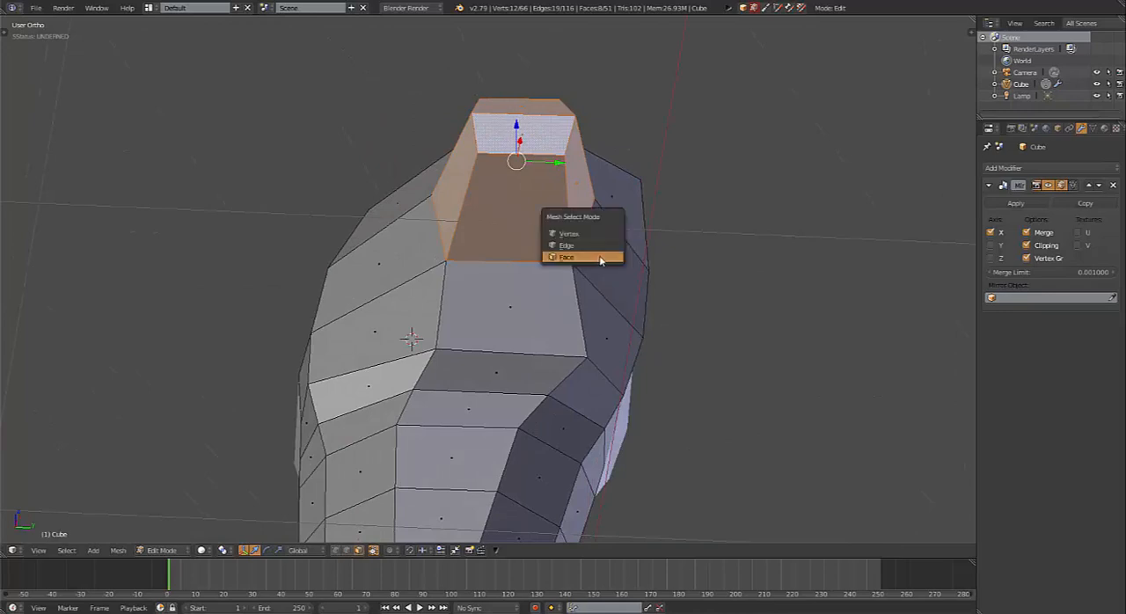
Switch to face selection and shape the shoulder faces into a rounded cap.
{"action": "left_click", "coordinate": [567, 256]}
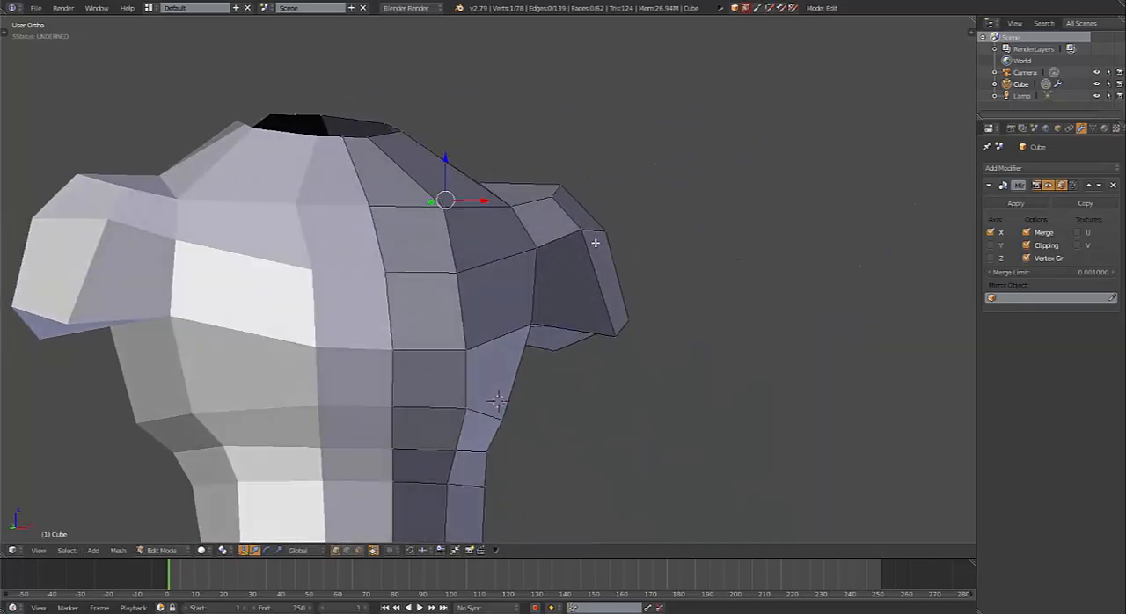
{"action": "key", "text": "KP_1"}
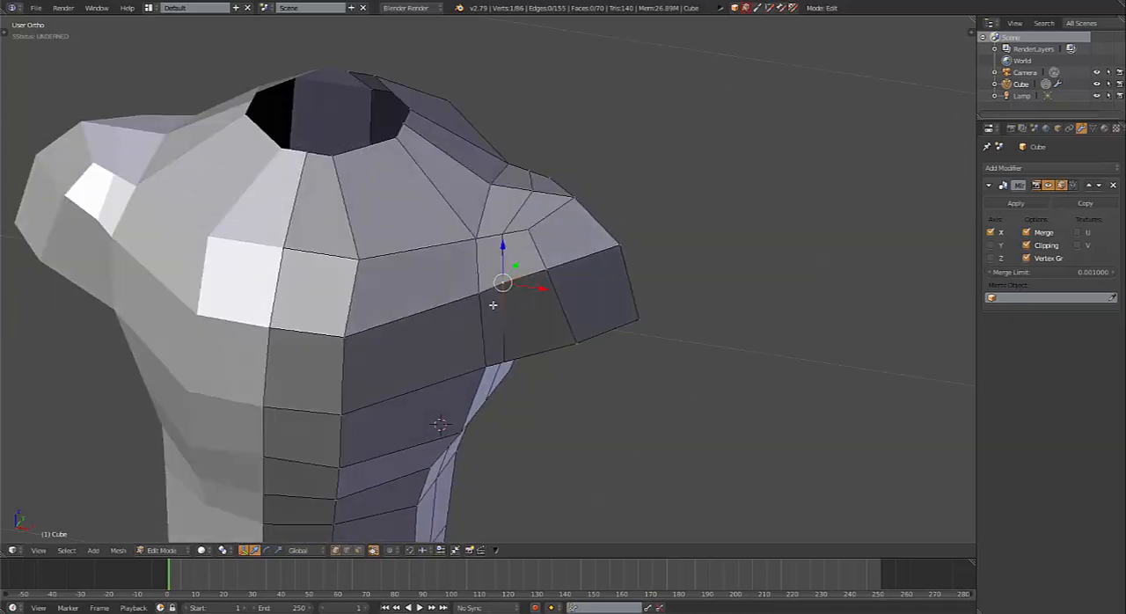
{"action": "left_click_drag", "start_coordinate": [493, 305], "coordinate": [475, 317]}
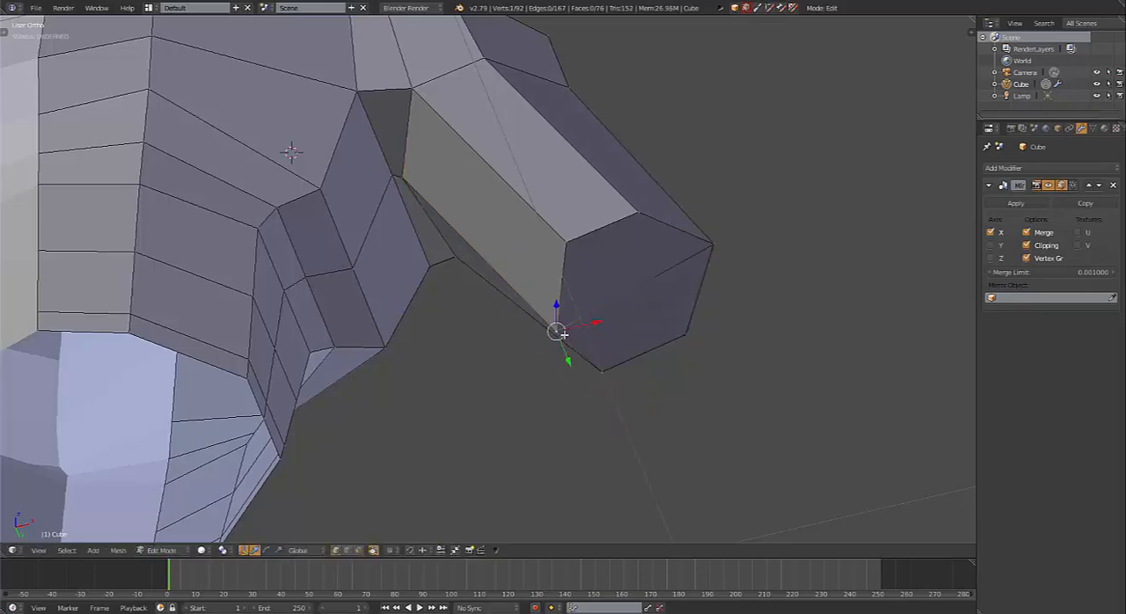
Drag the extruded upper-arm section down and outward from the shoulder.
{"action": "left_click_drag", "start_coordinate": [556, 332], "coordinate": [635, 204]}
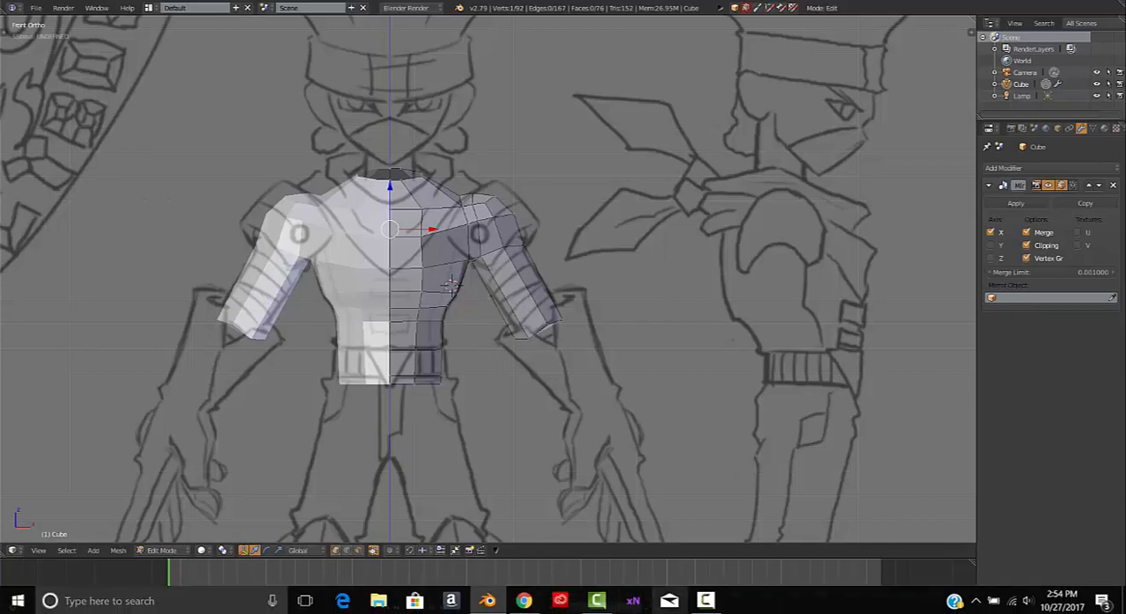
{"action": "left_click", "coordinate": [707, 601]}
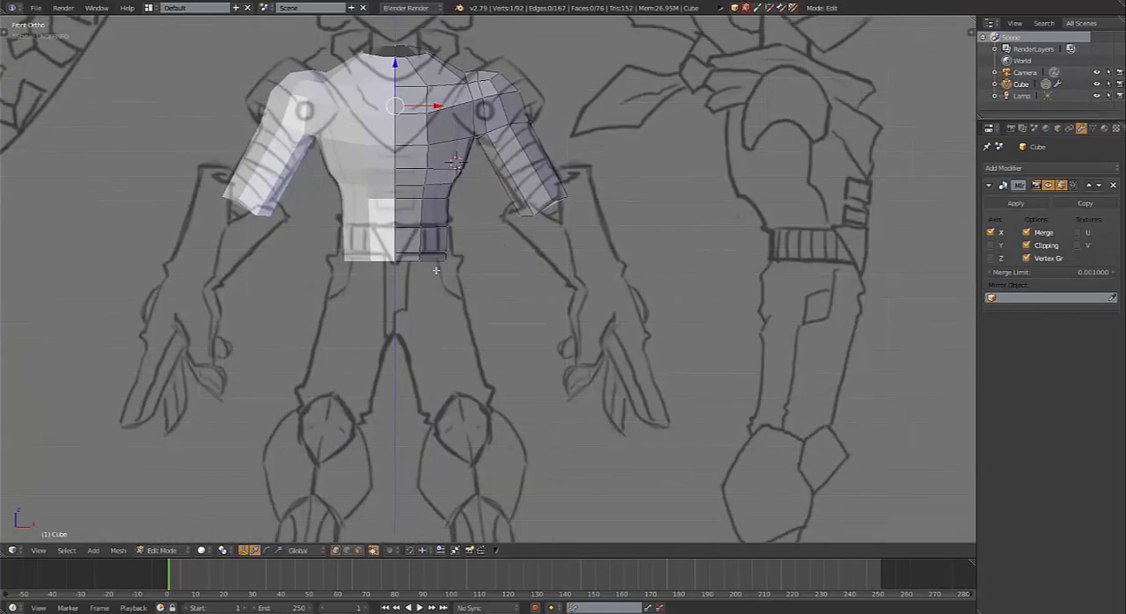
{"action": "mouse_move", "coordinate": [525, 358]}
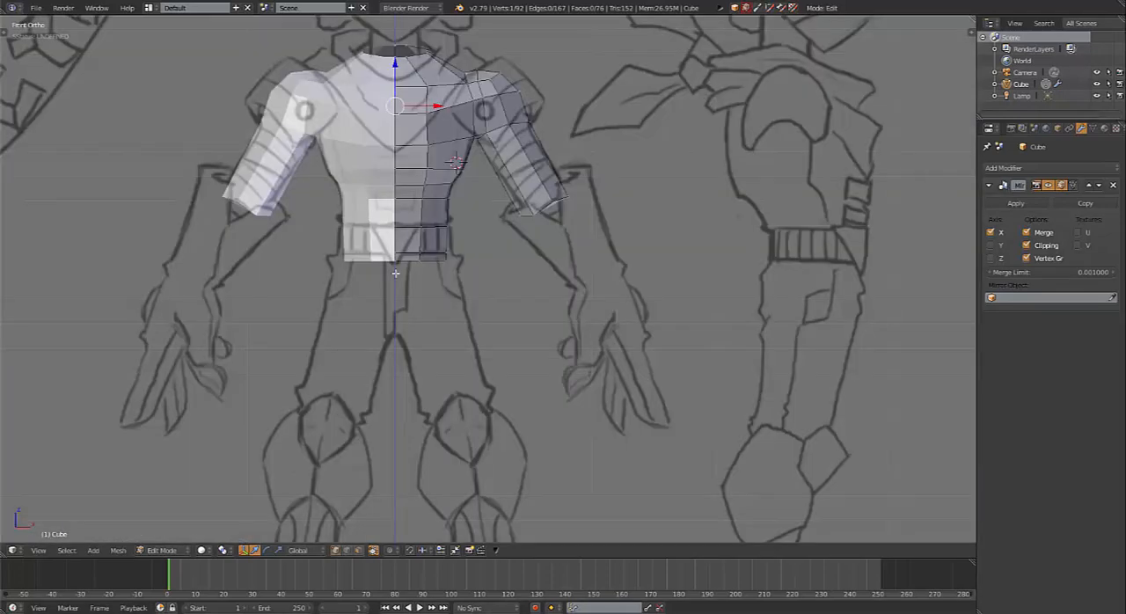
{"action": "mouse_move", "coordinate": [516, 453]}
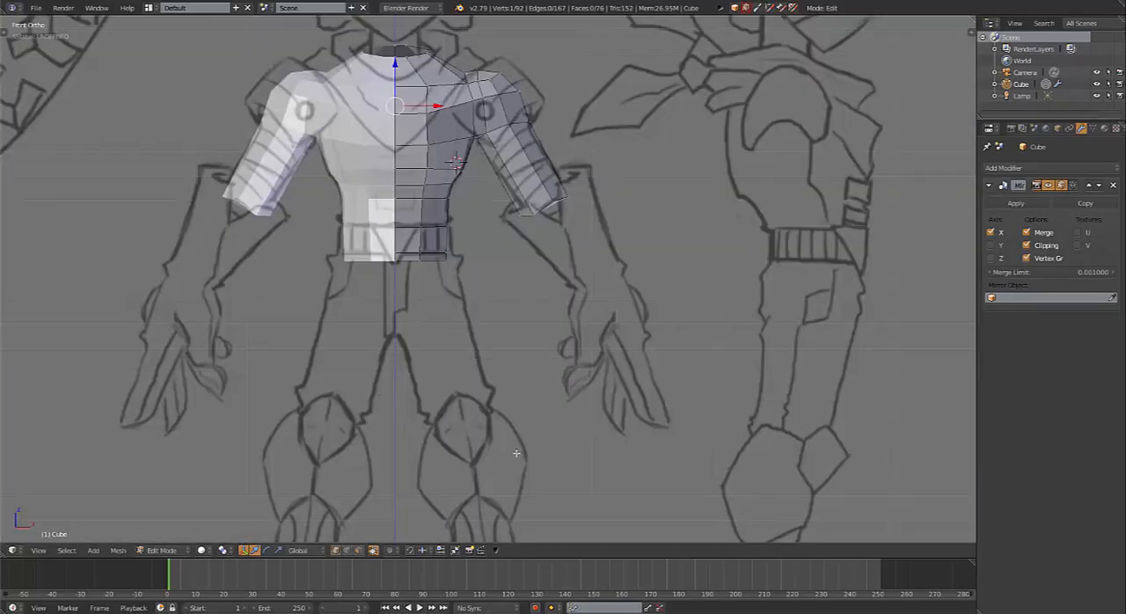
{"action": "mouse_move", "coordinate": [465, 426]}
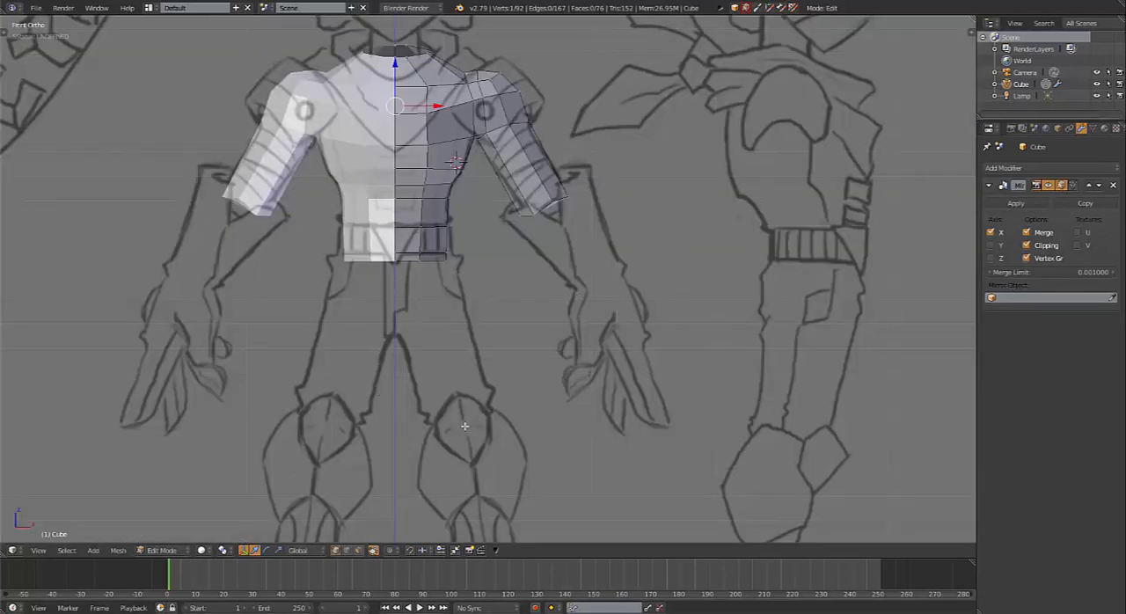